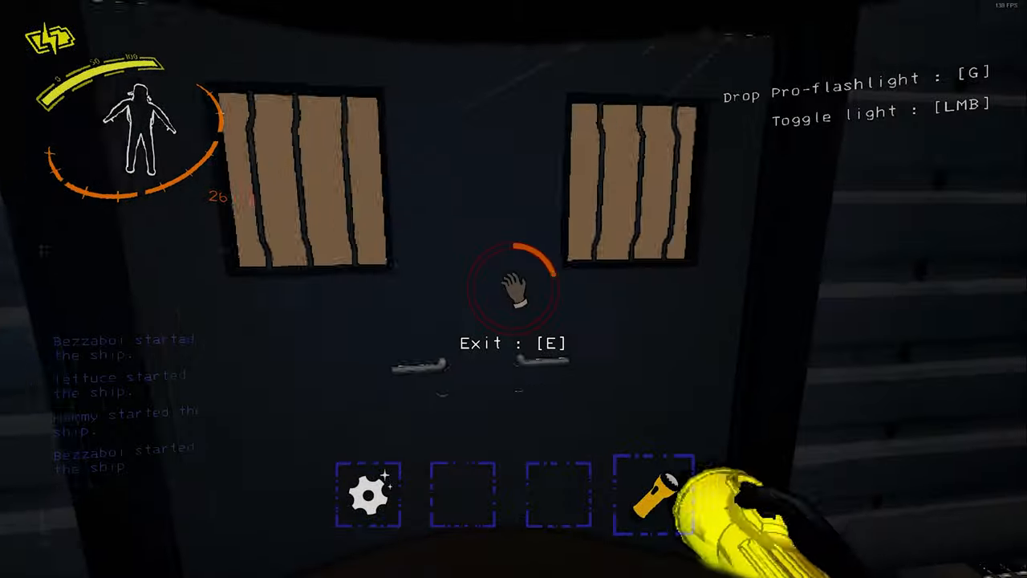
# Leave the facility through the exit door and board the ship with the crew.
pyautogui.press('e')
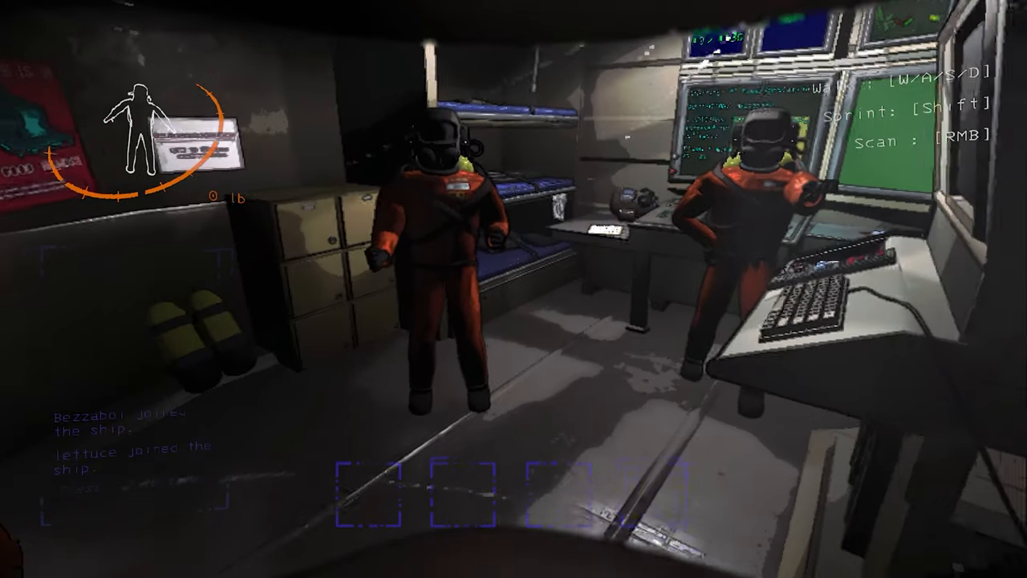
pyautogui.moveTo(514, 289)
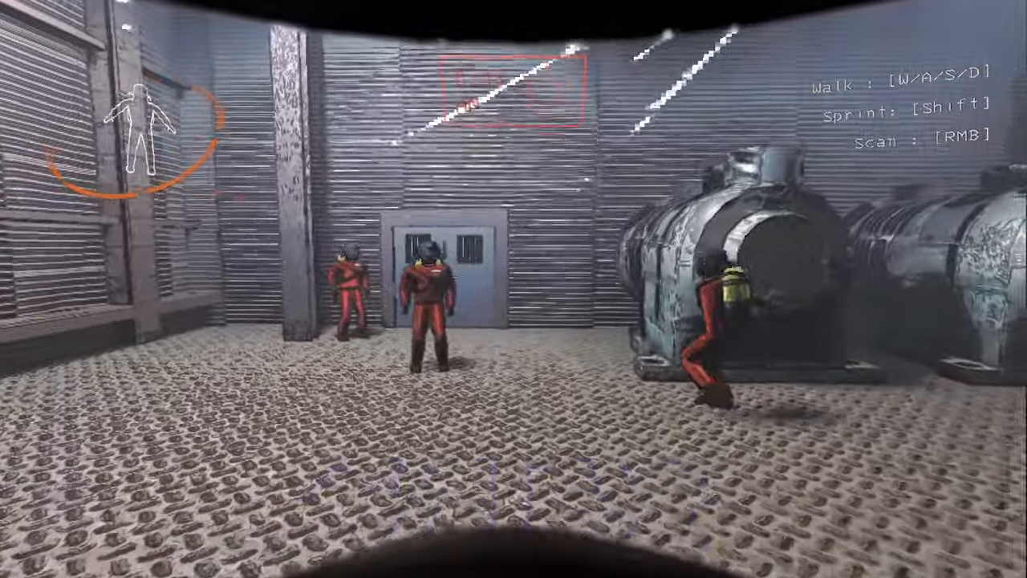
pyautogui.moveTo(513, 288)
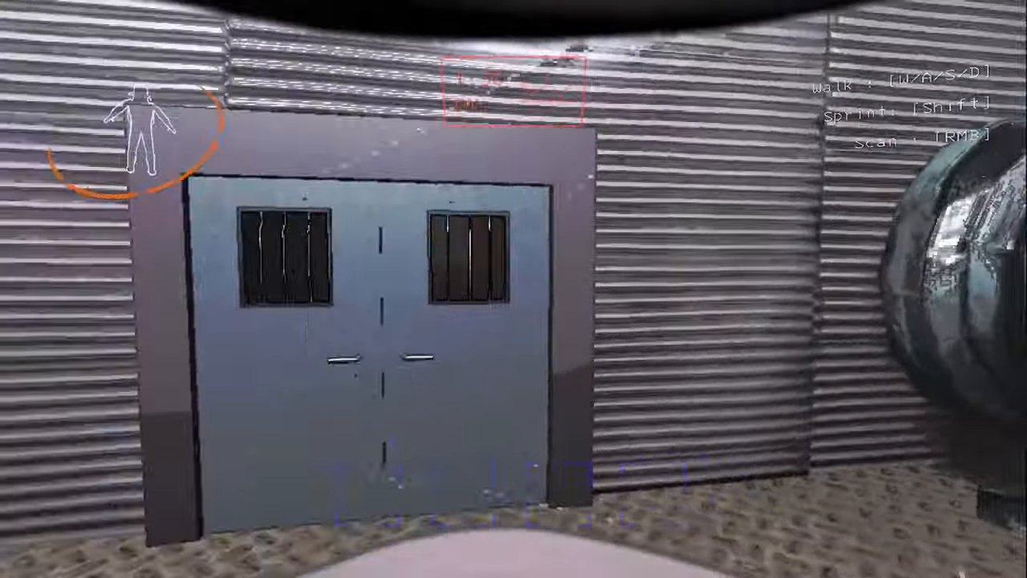
# Walk from the ship across the outdoor area to the facility's main double doors.
pyautogui.press('s')
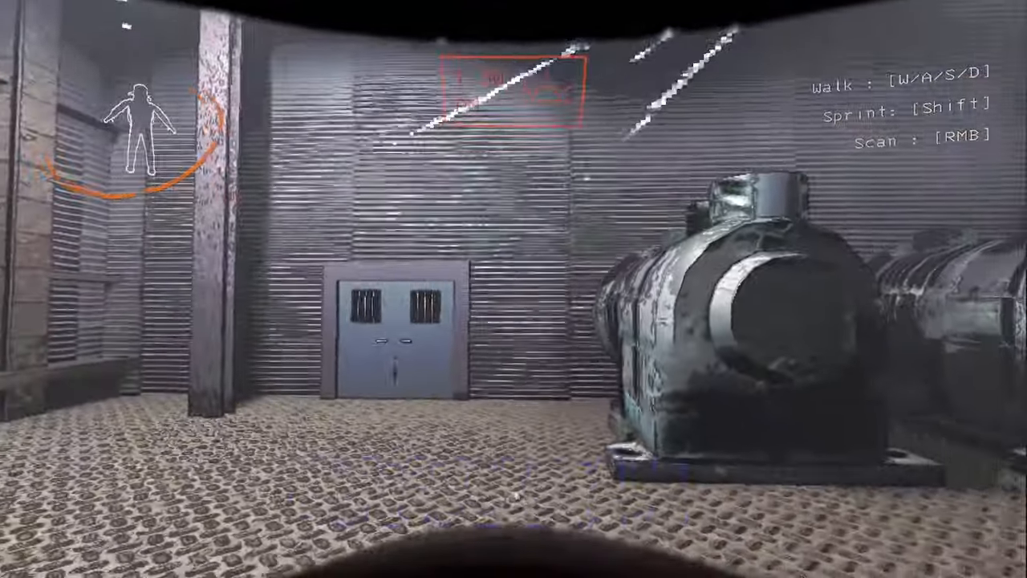
pyautogui.press('w')
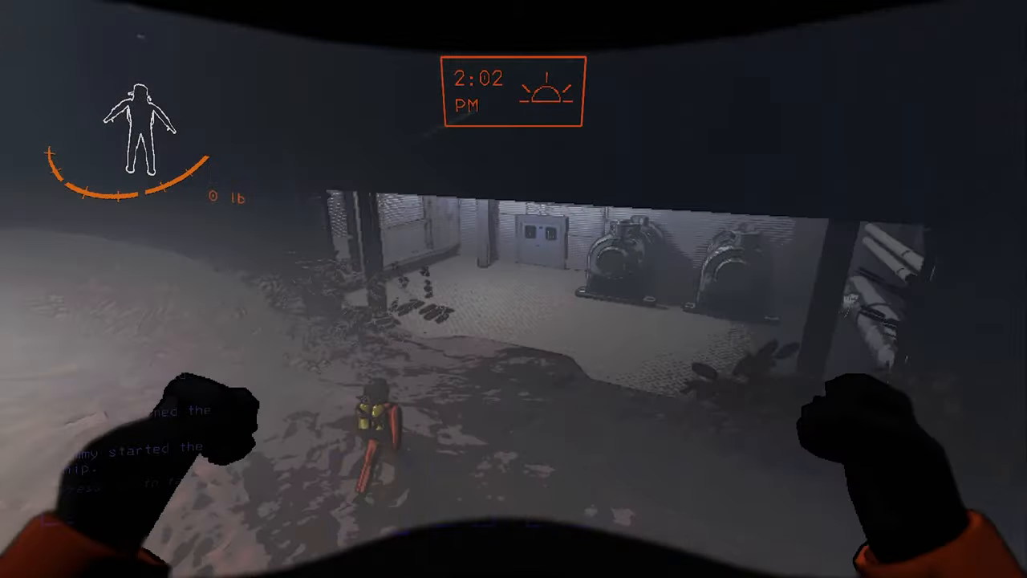
# Enter the facility, step back out, re-enter and get through the door ahead to scavenge.
pyautogui.press('w')
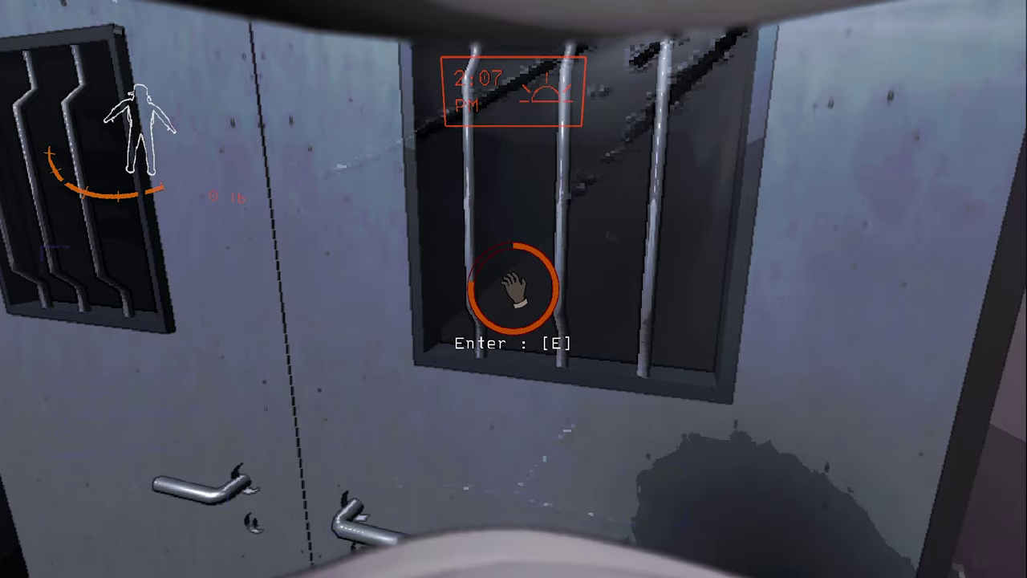
pyautogui.press('e')
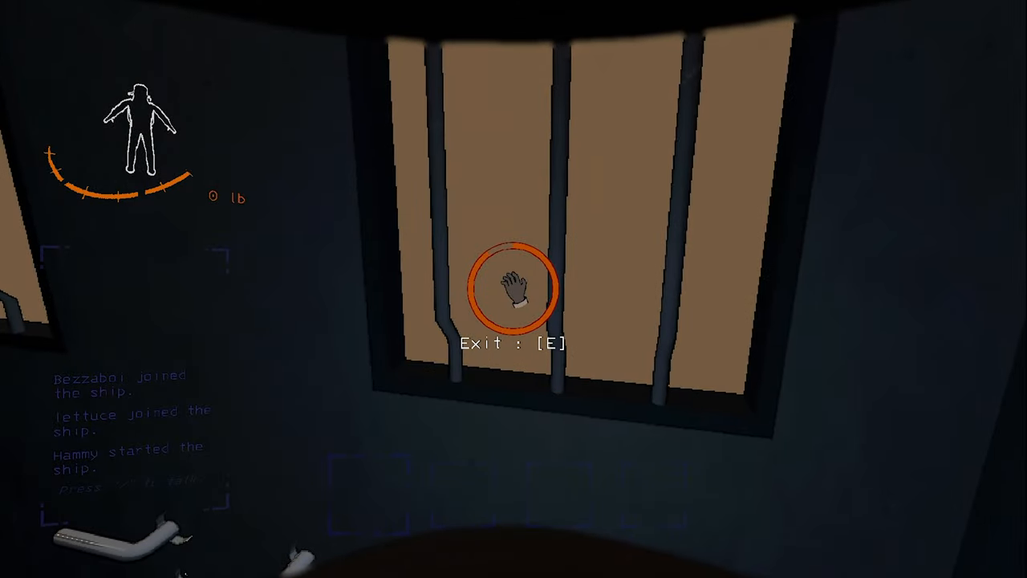
pyautogui.press('e')
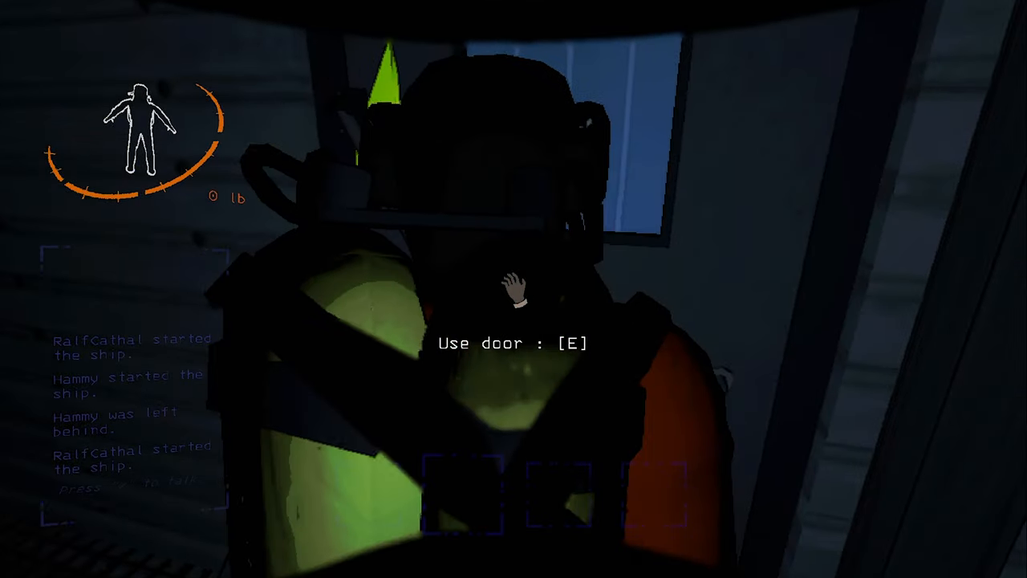
pyautogui.press('e')
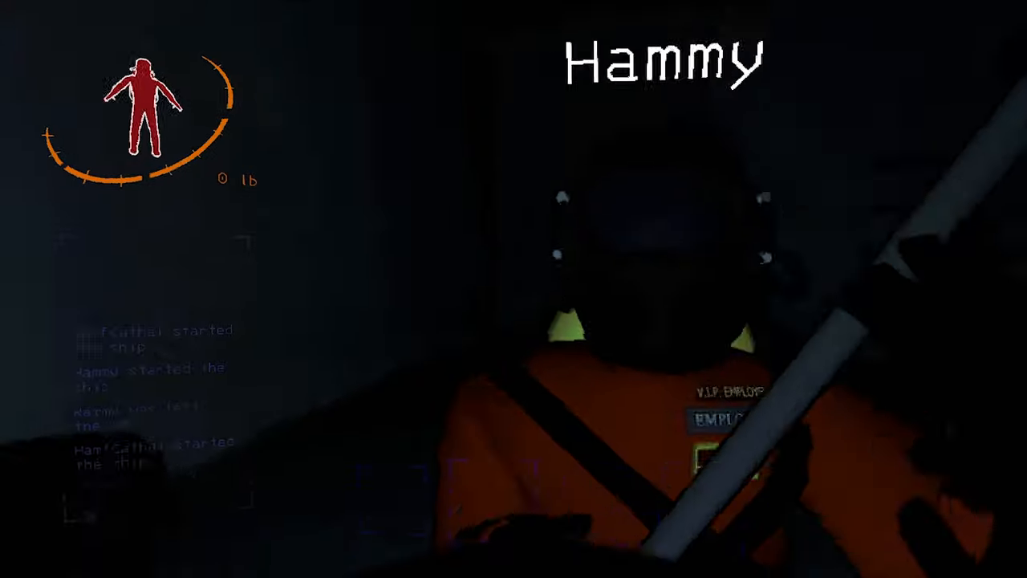
pyautogui.moveTo(514, 289)
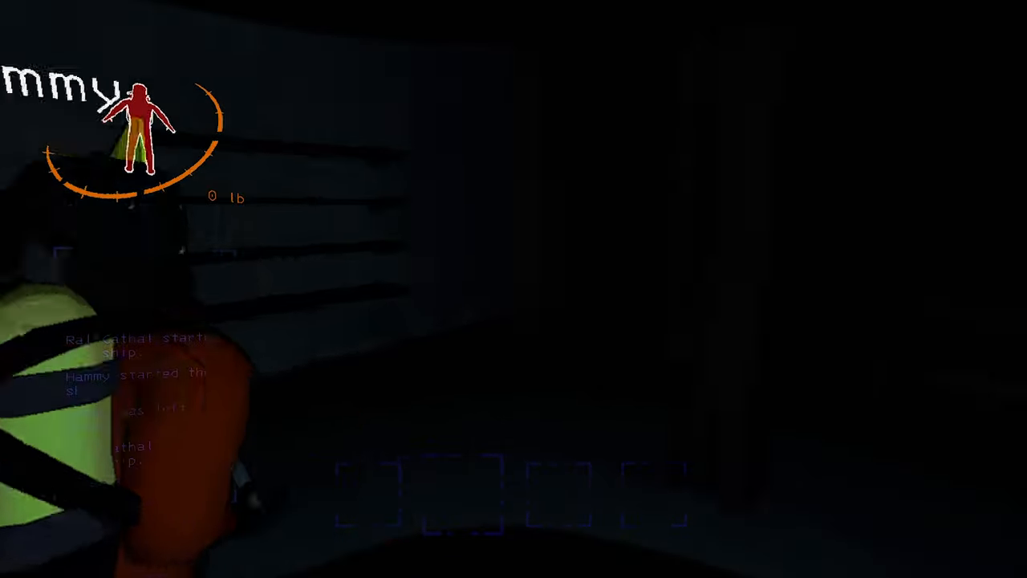
pyautogui.moveTo(514, 289)
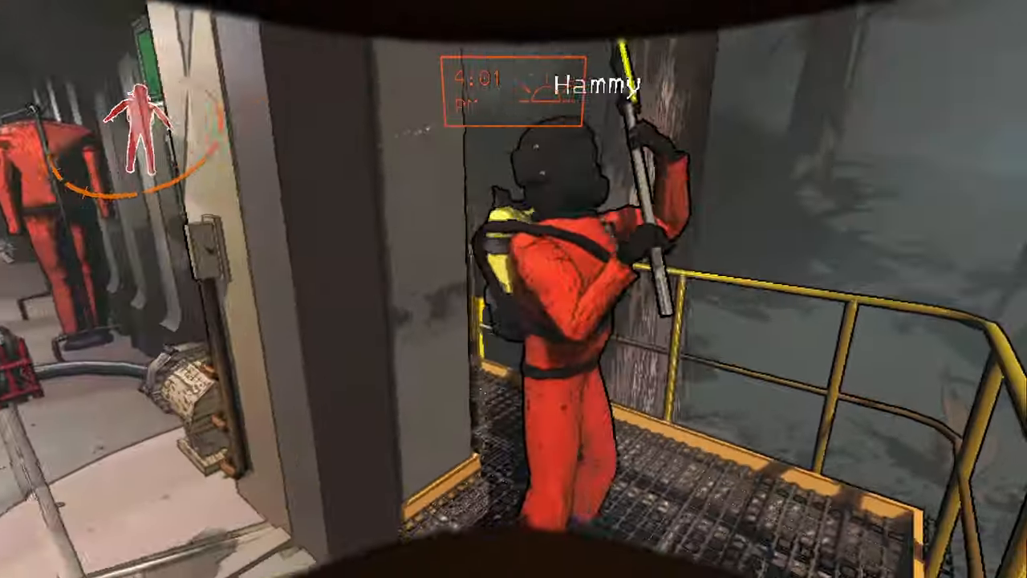
pyautogui.moveTo(514, 288)
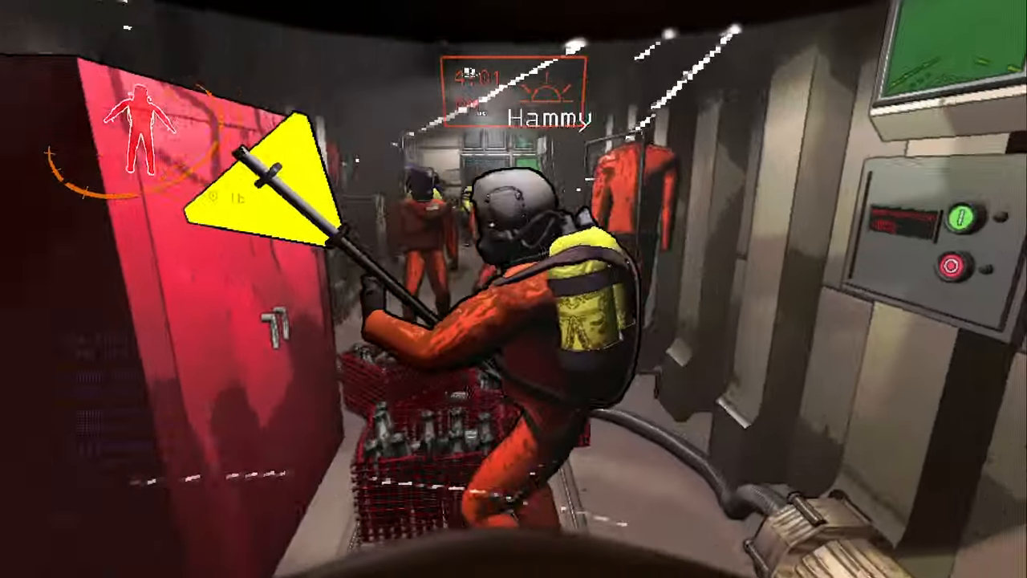
pyautogui.moveTo(513, 289)
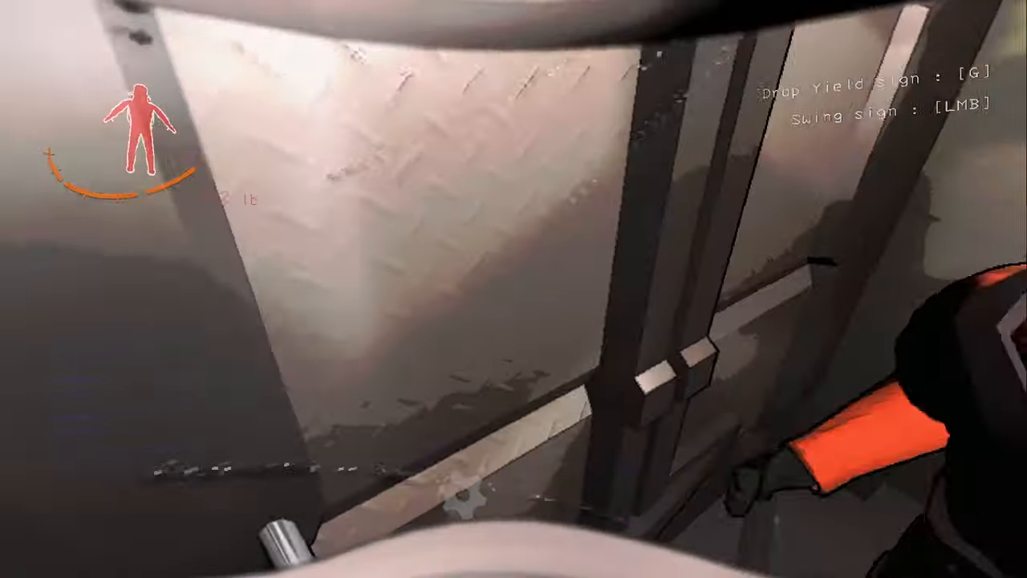
pyautogui.moveTo(513, 289)
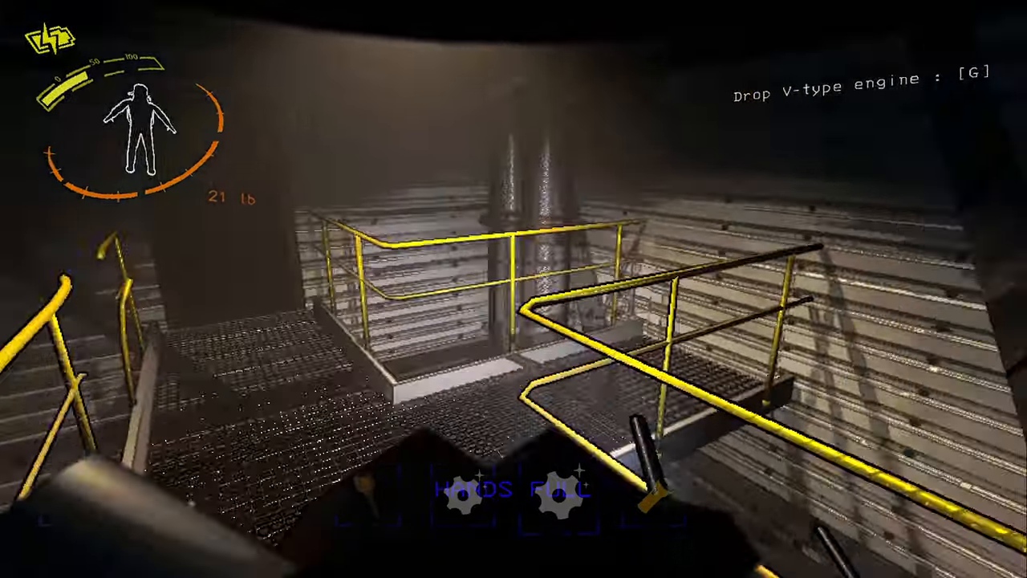
pyautogui.moveTo(513, 289)
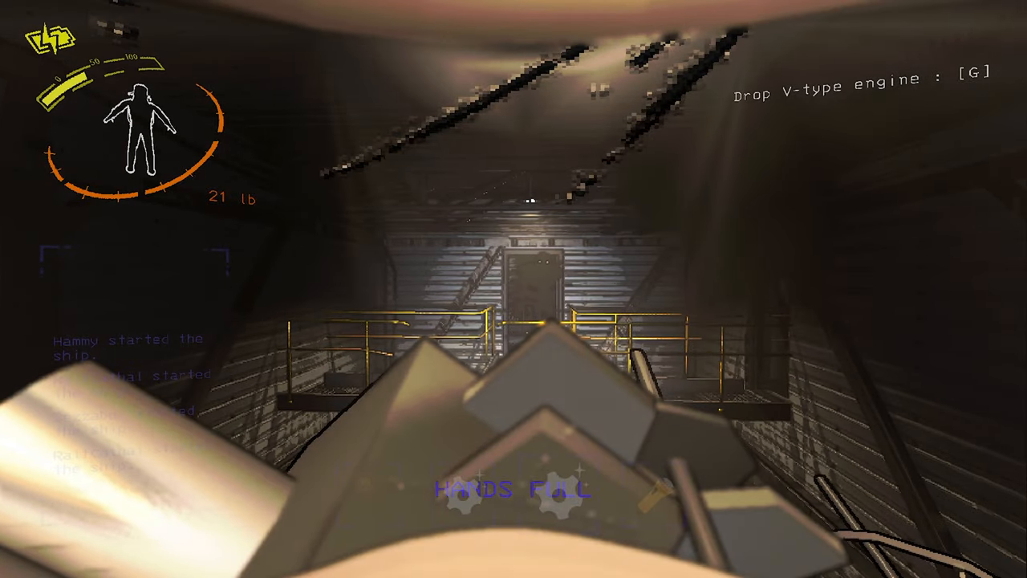
# Drop the V-type engine and head empty-handed to the next facility's entrance.
pyautogui.press('g')
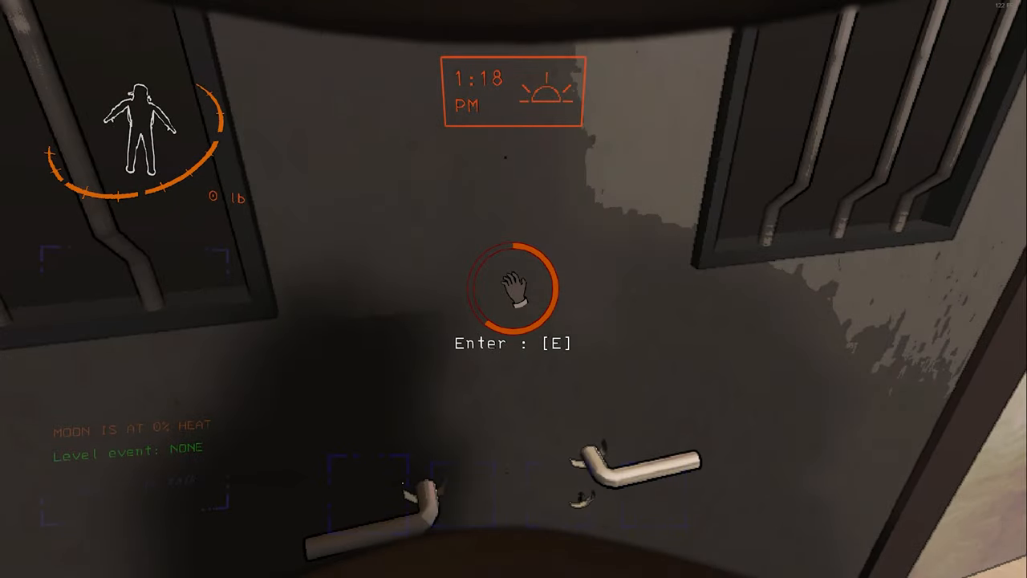
# Enter the mansion interior and drop the held item while exploring toward the catwalks.
pyautogui.press('e')
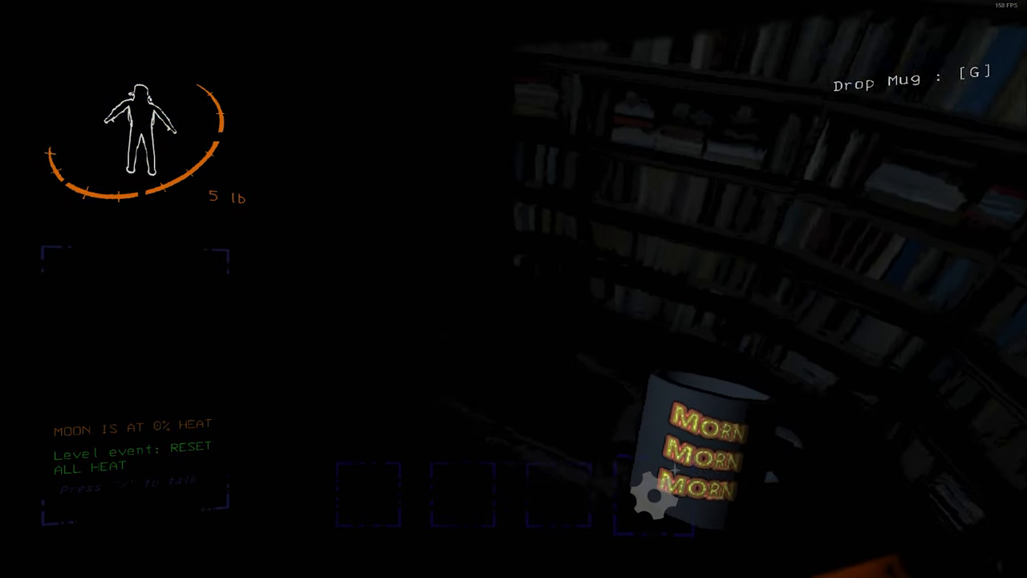
pyautogui.moveTo(513, 289)
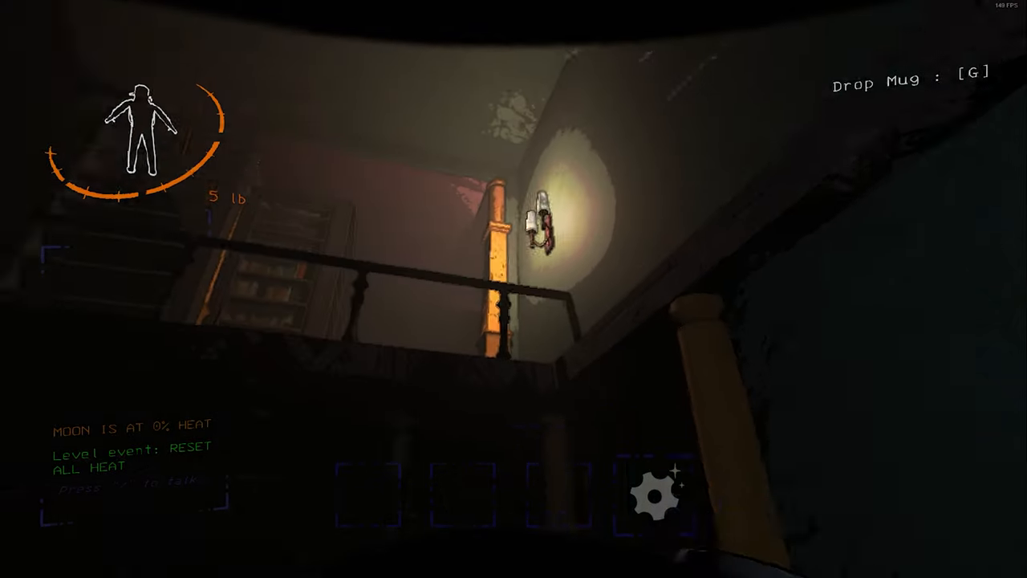
pyautogui.press('g')
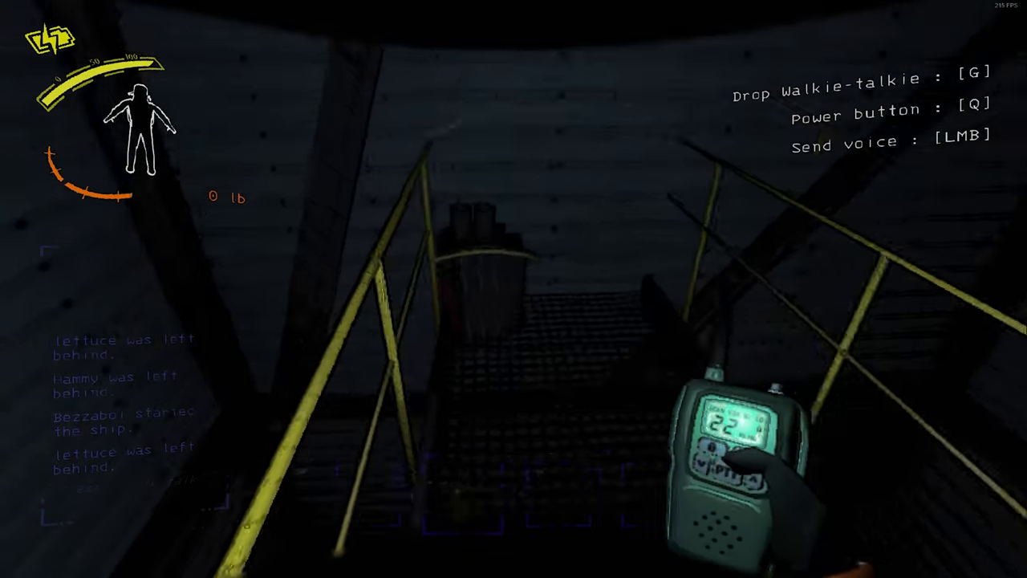
# Transmit voice over the walkie-talkie while descending the stairwell past teammates.
pyautogui.click(513, 288)
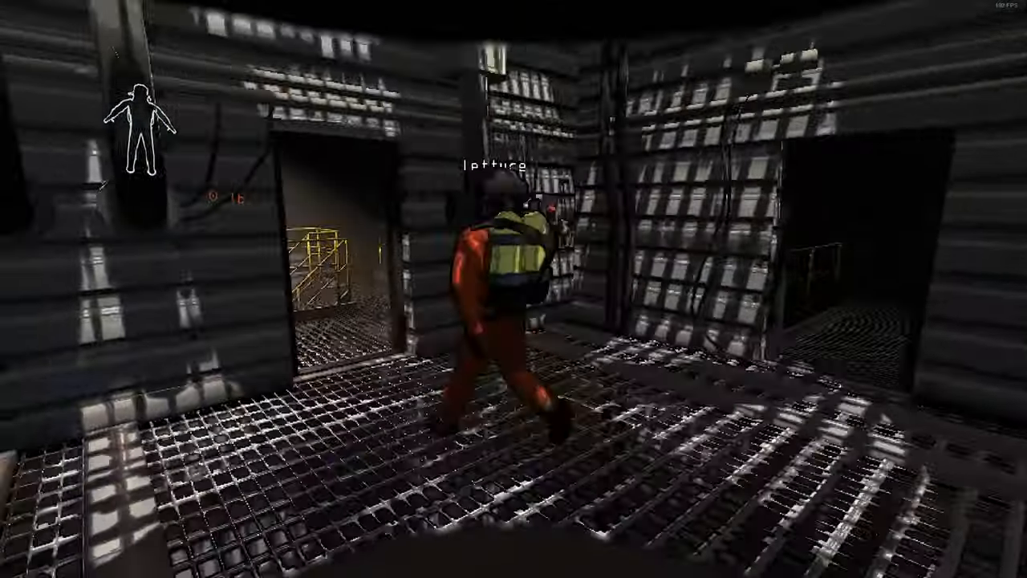
pyautogui.moveTo(513, 289)
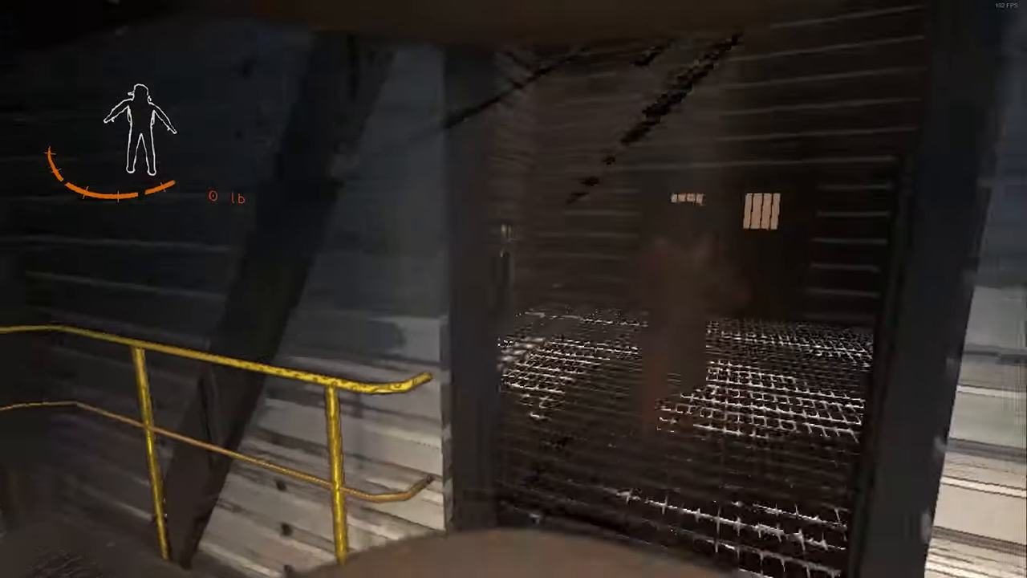
pyautogui.moveTo(513, 288)
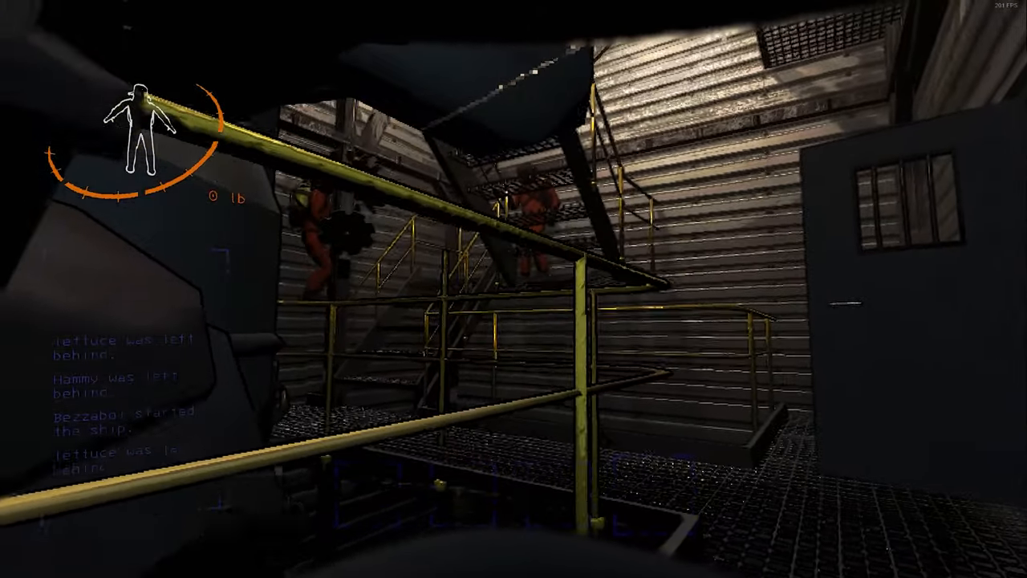
pyautogui.moveTo(513, 289)
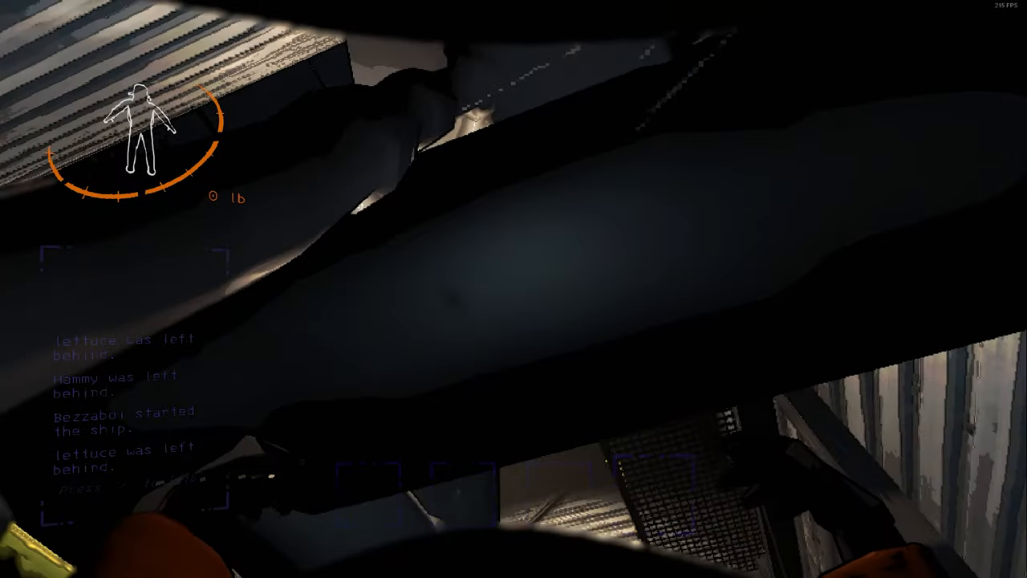
pyautogui.moveTo(513, 289)
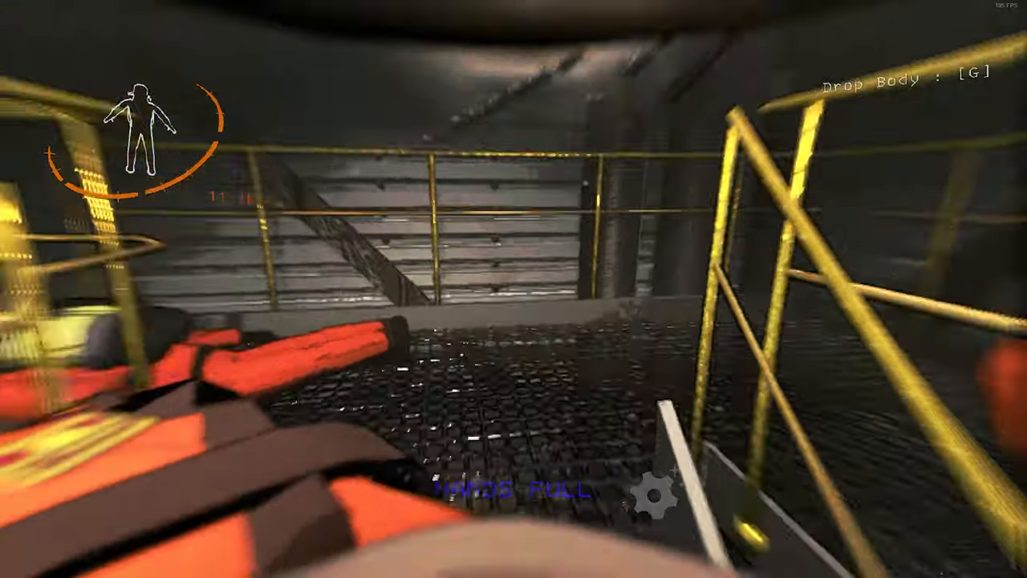
pyautogui.moveTo(513, 289)
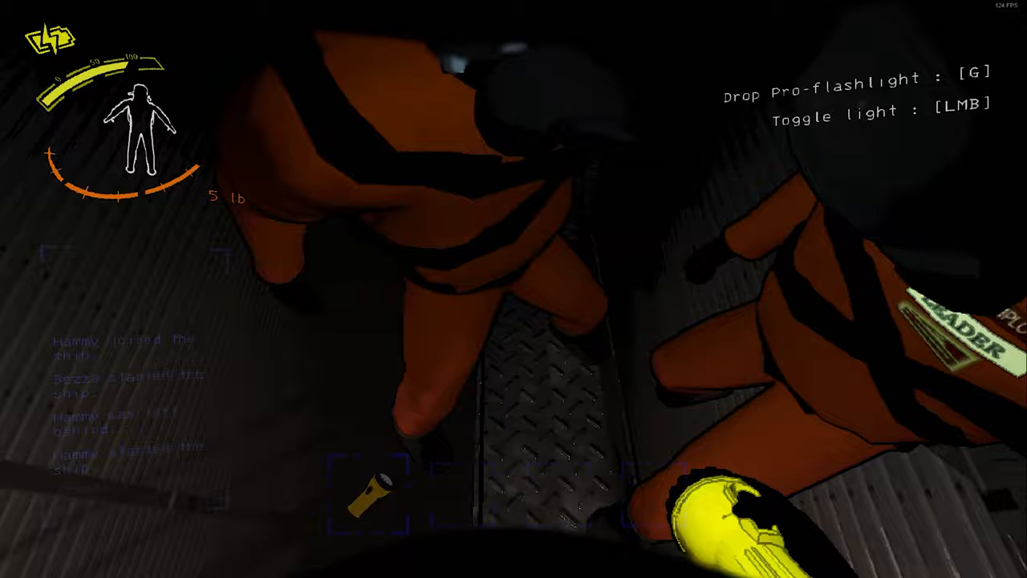
pyautogui.moveTo(513, 288)
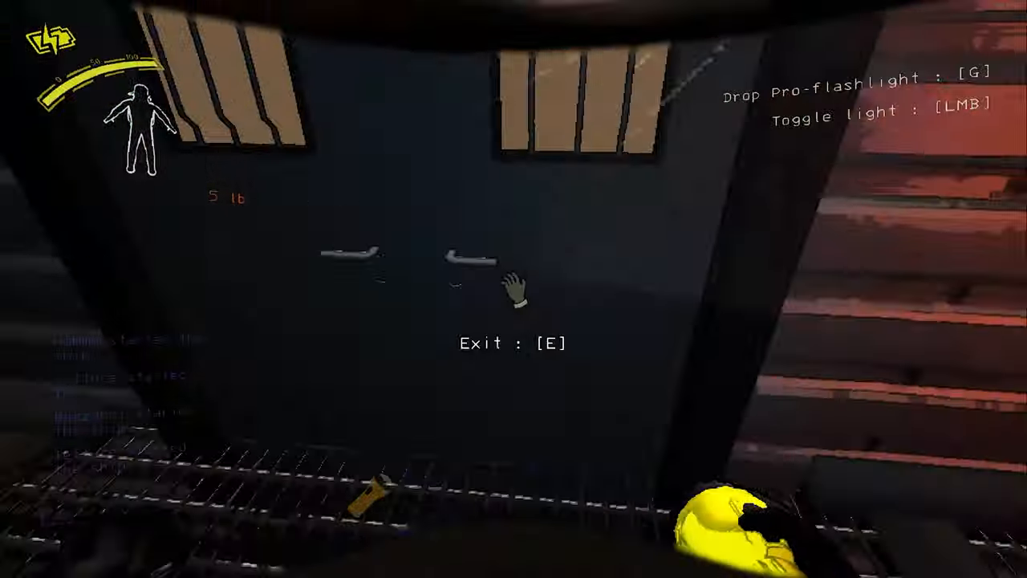
# Leave the facility through the Exit door onto the outdoor grated catwalks.
pyautogui.press('e')
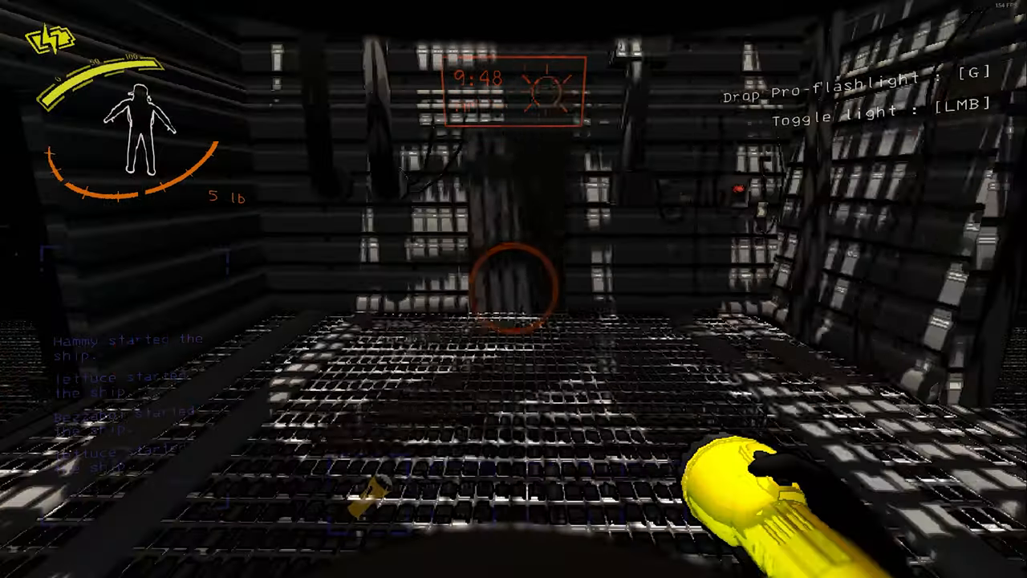
pyautogui.moveTo(513, 289)
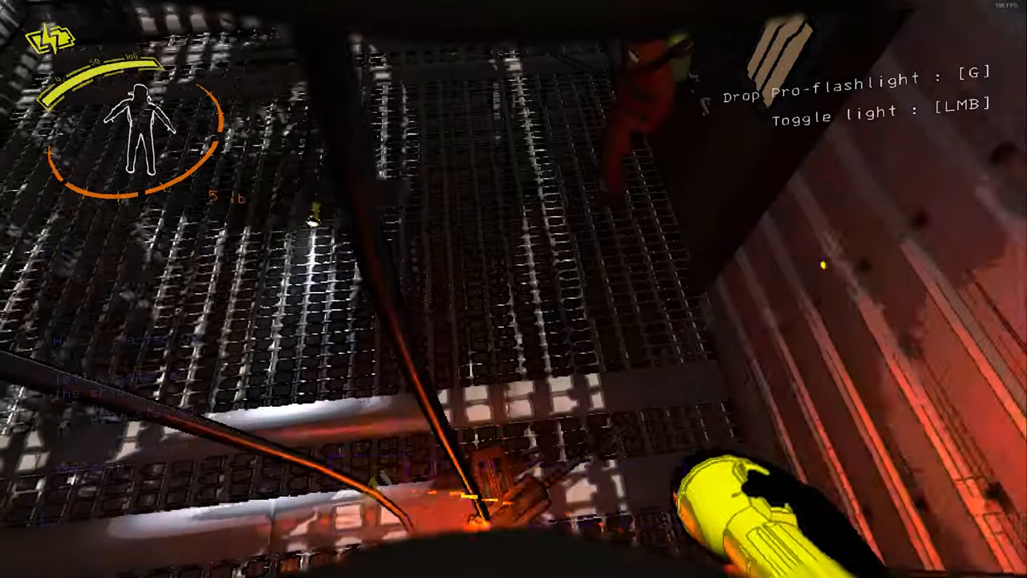
pyautogui.moveTo(513, 289)
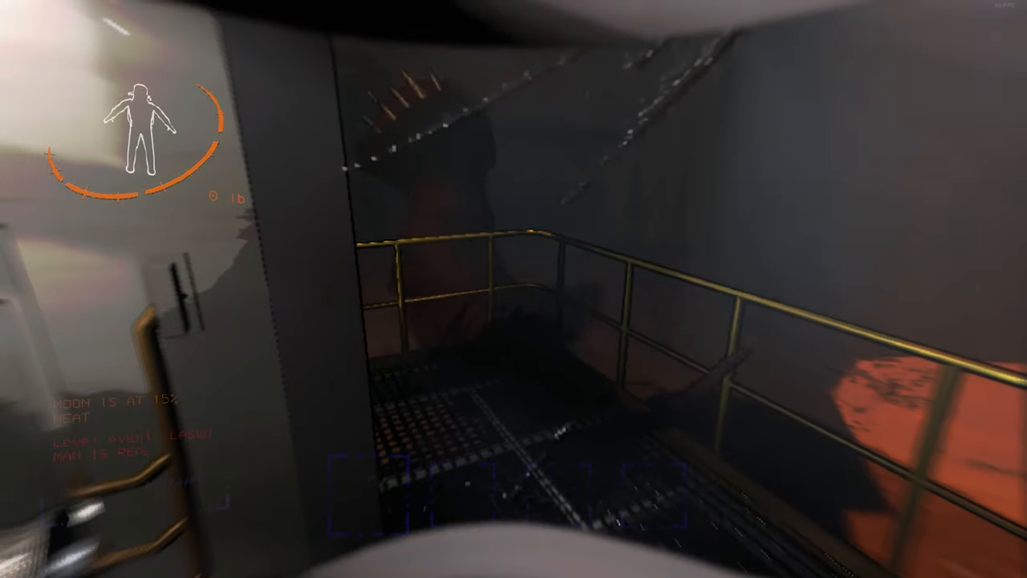
pyautogui.moveTo(513, 288)
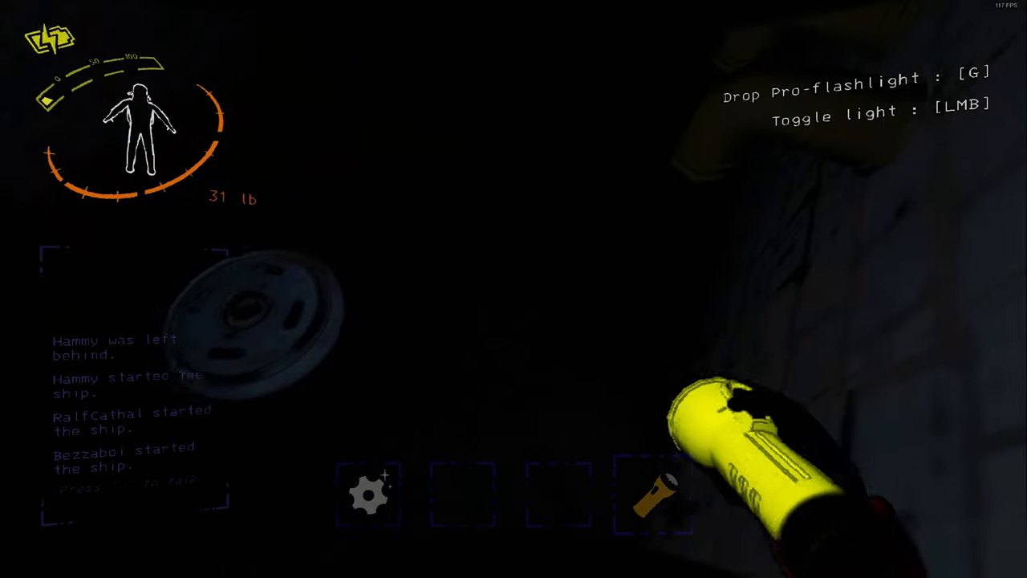
pyautogui.moveTo(513, 289)
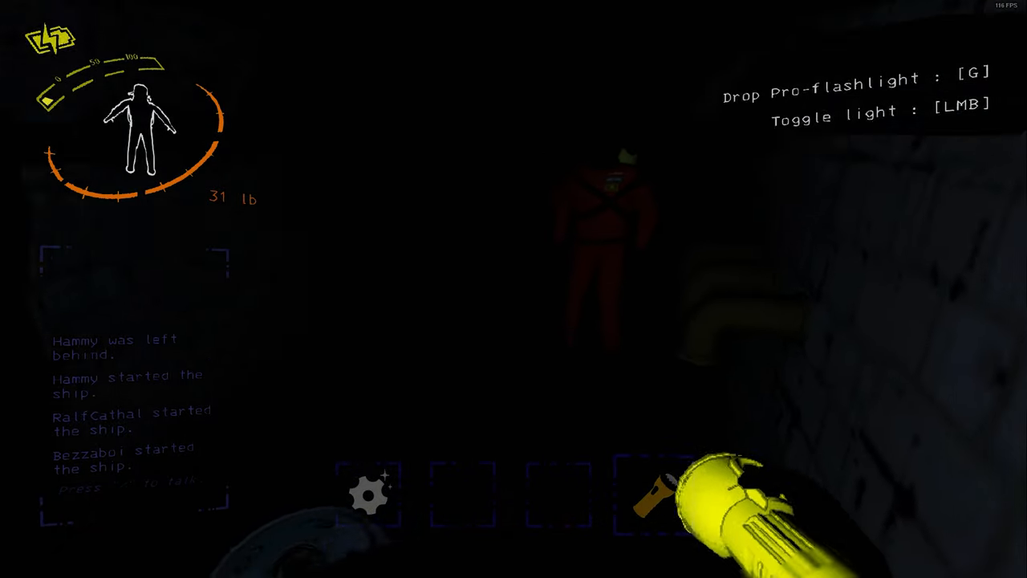
# Toggle the pro-flashlight to light the dark brick tunnels while carrying 31 lb of scrap.
pyautogui.click(513, 289)
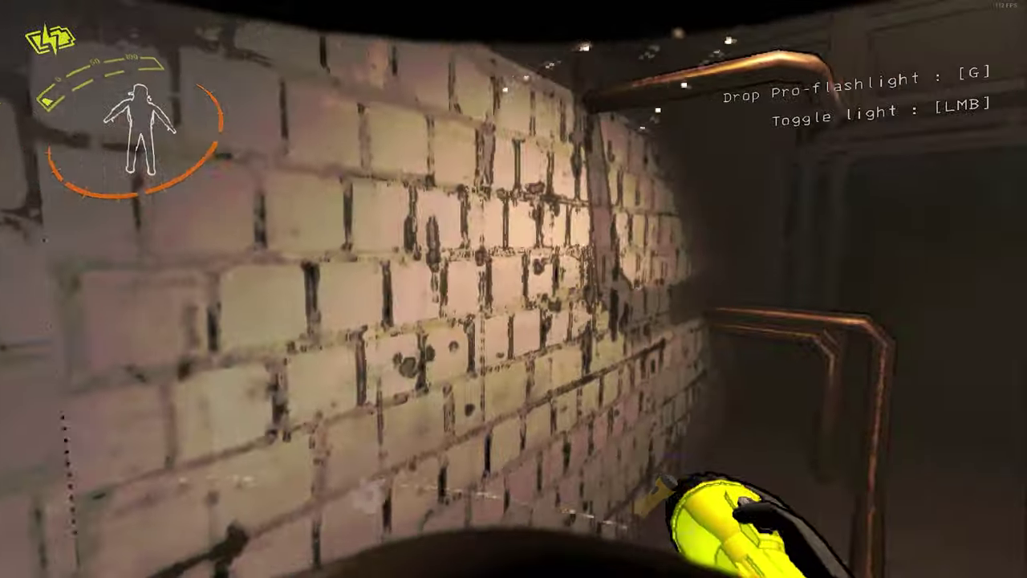
pyautogui.moveTo(513, 288)
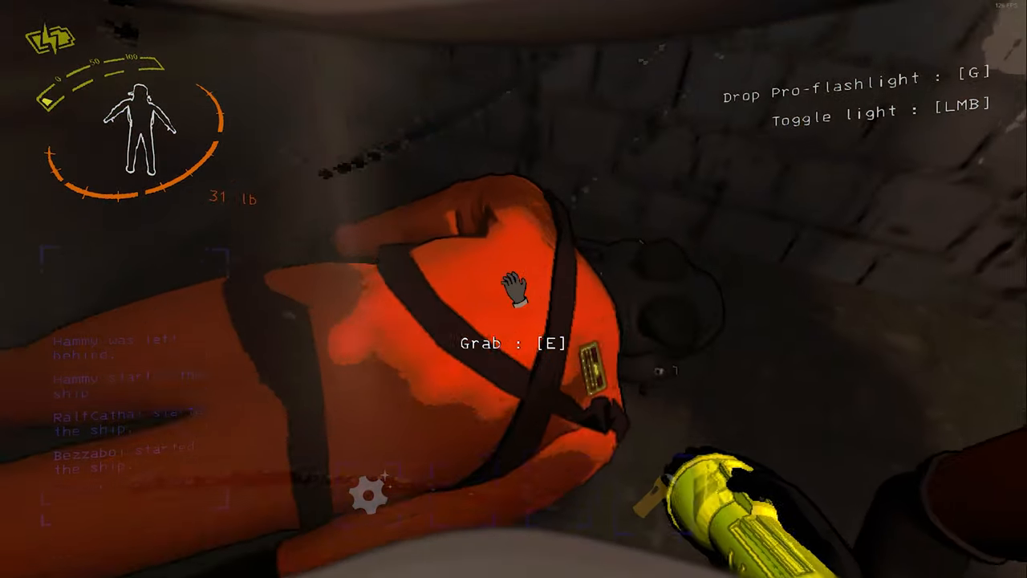
# Pick up the scrap beside the fallen teammate, reaching 47 lb, and light the corridor.
pyautogui.press('e')
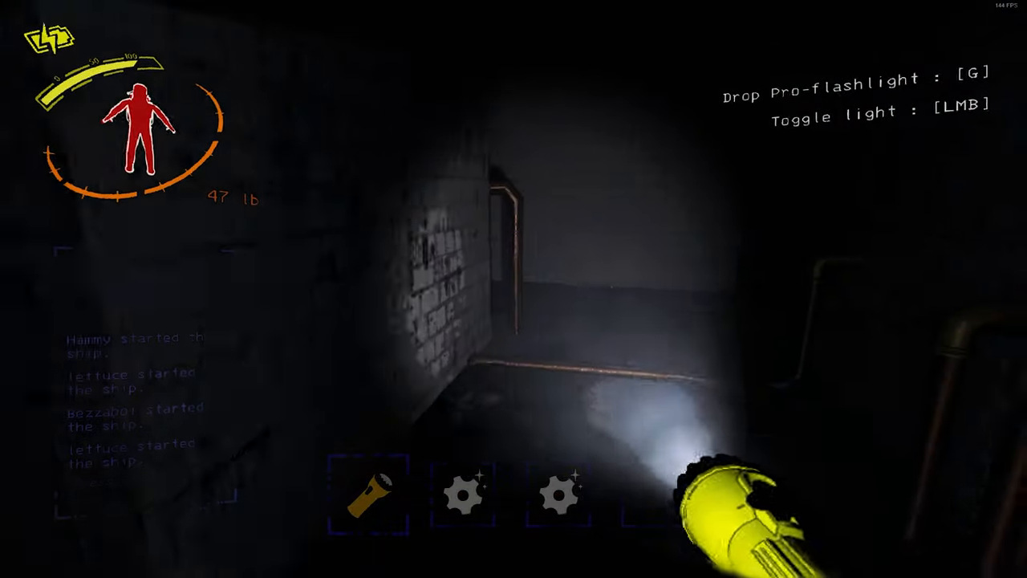
pyautogui.moveTo(513, 289)
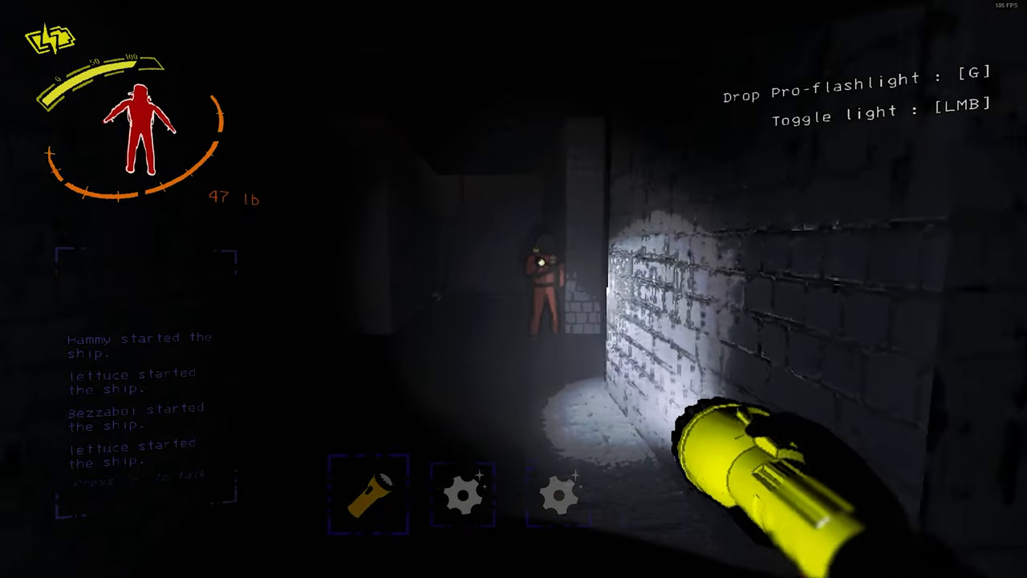
pyautogui.click(513, 289)
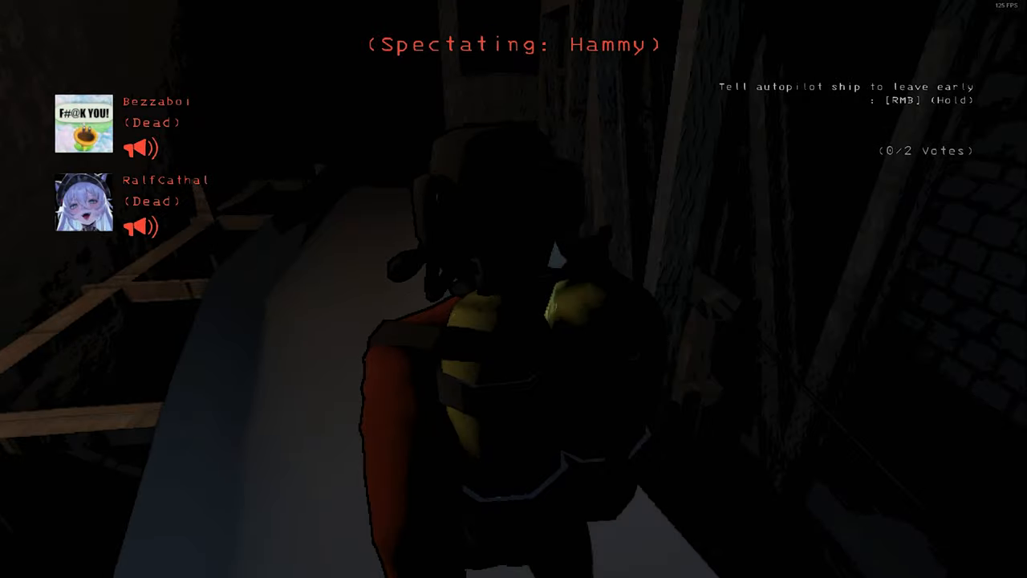
pyautogui.moveTo(514, 289)
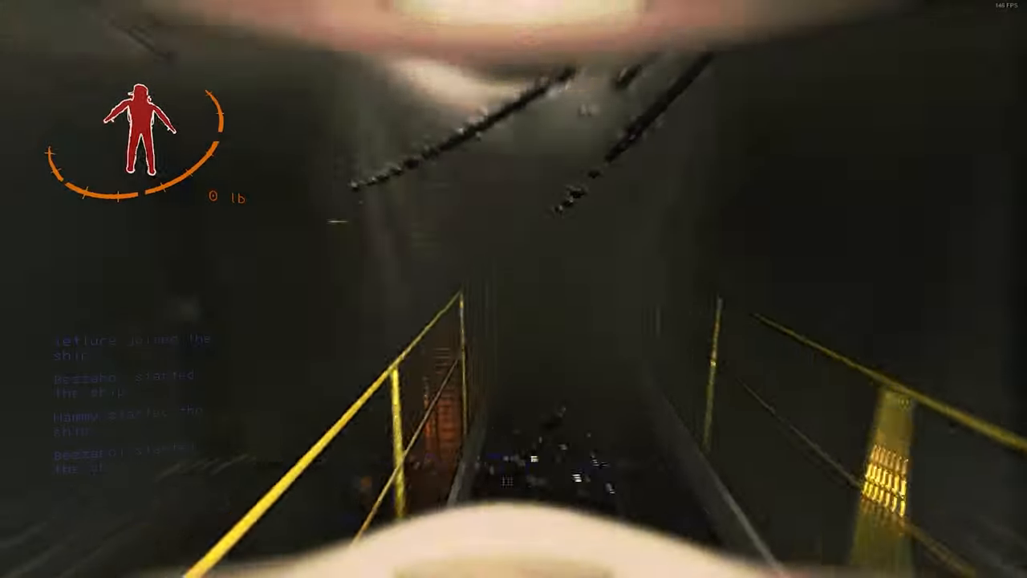
pyautogui.moveTo(514, 289)
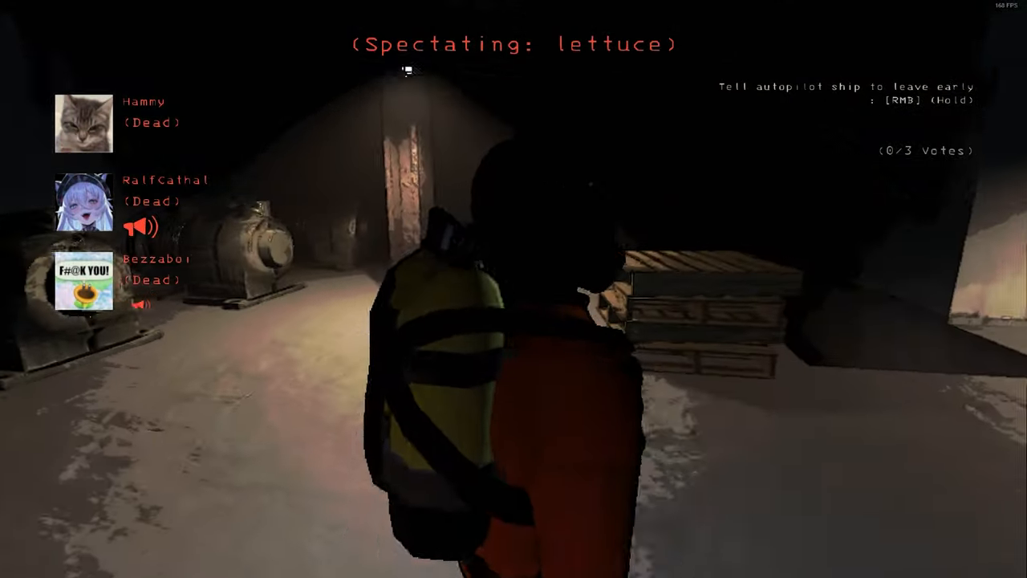
pyautogui.moveTo(514, 289)
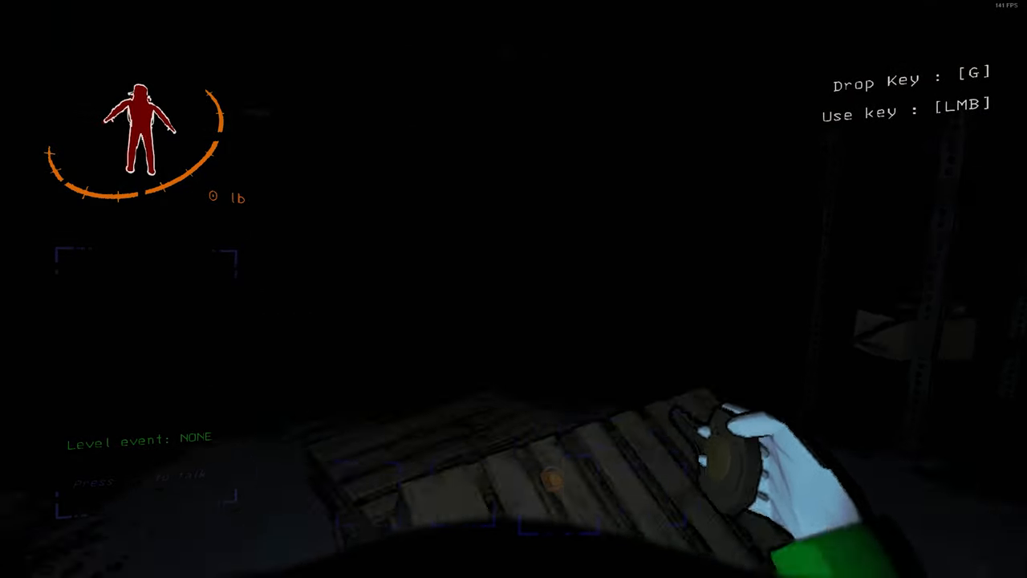
pyautogui.moveTo(321, 289)
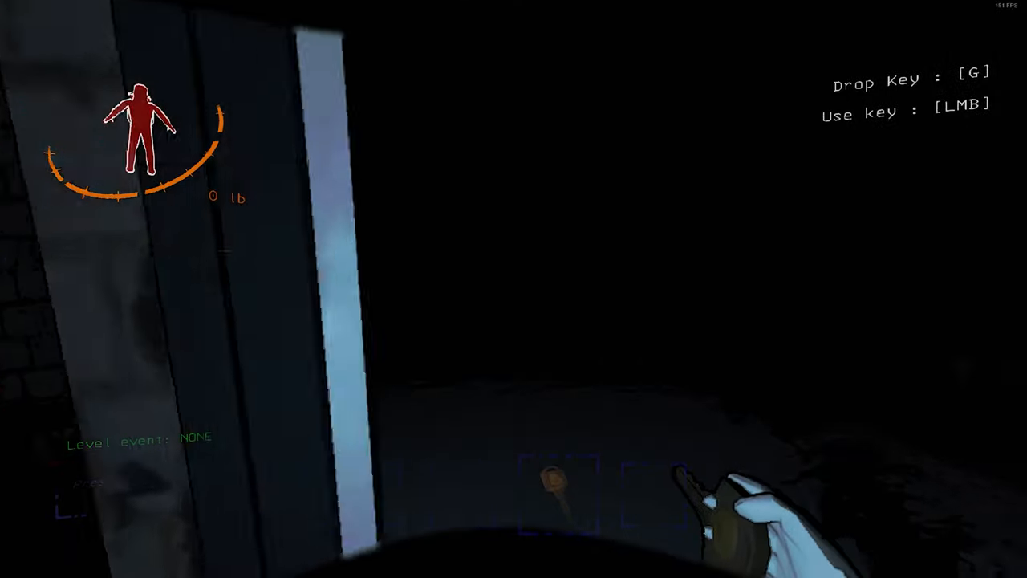
pyautogui.moveTo(513, 289)
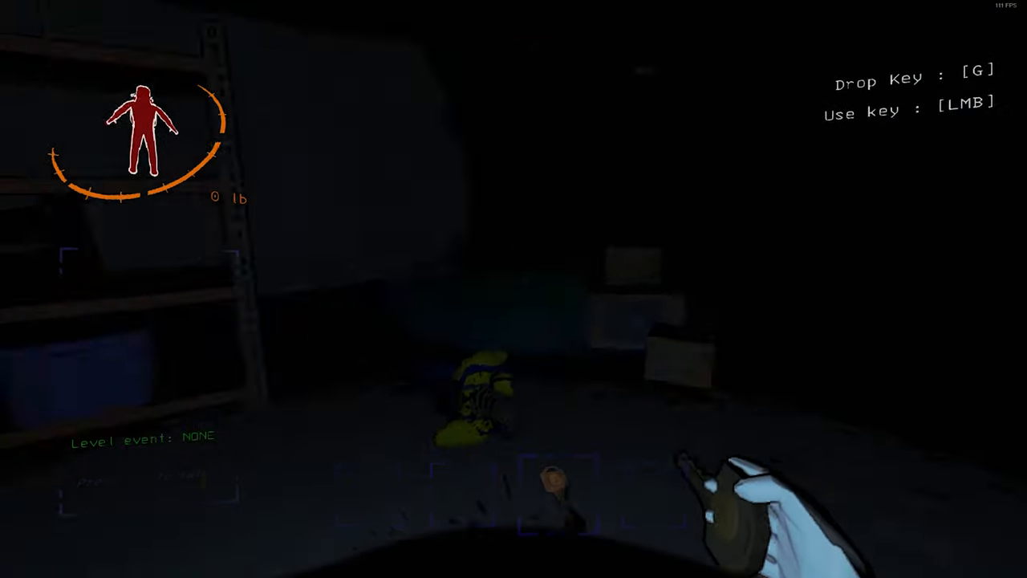
pyautogui.moveTo(513, 289)
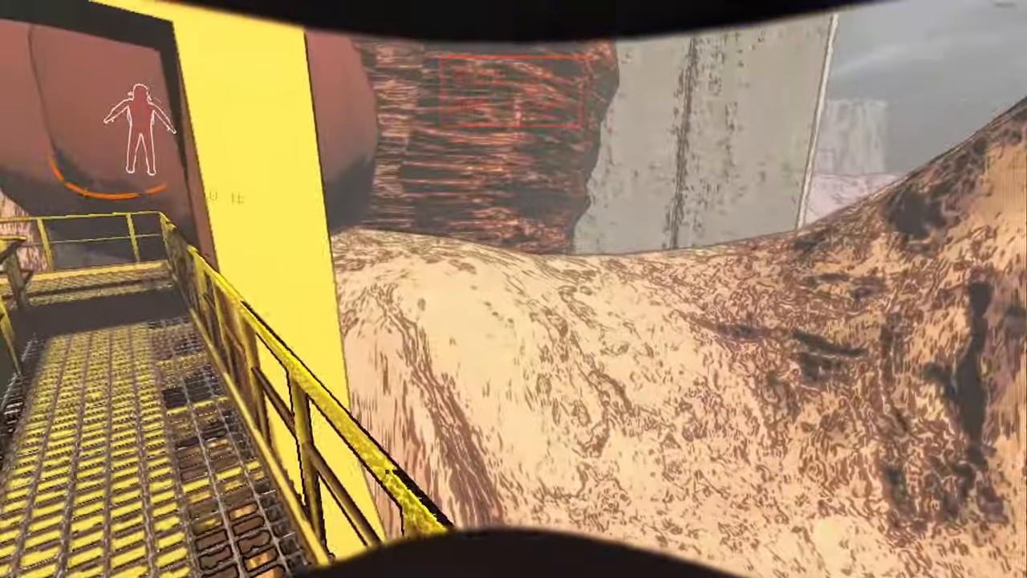
pyautogui.moveTo(514, 288)
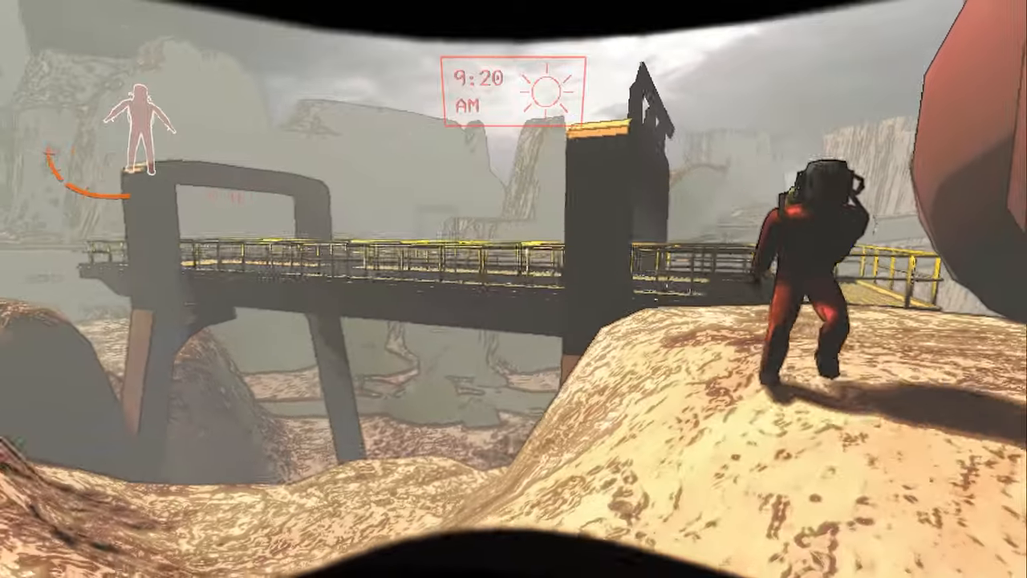
pyautogui.moveTo(513, 289)
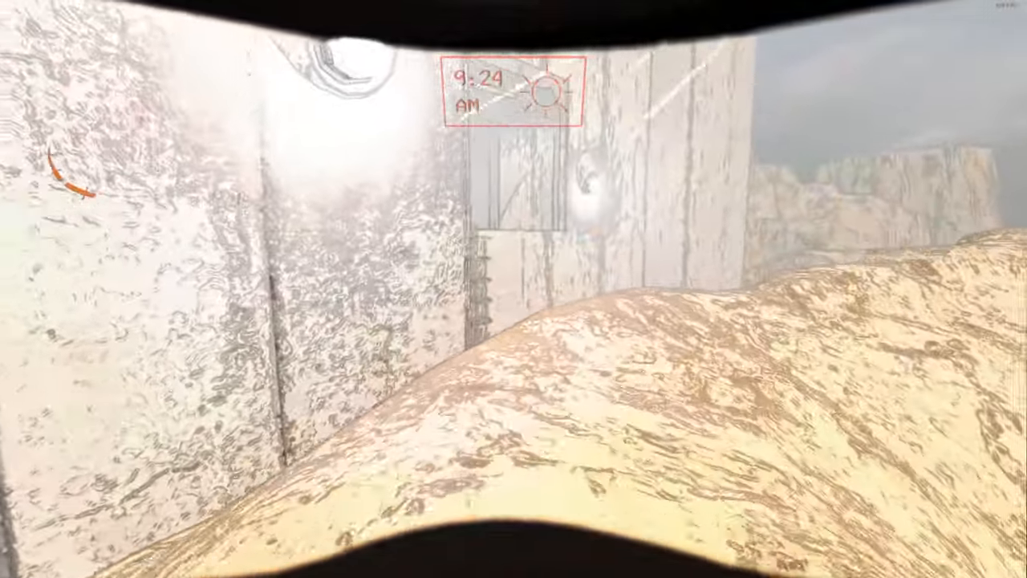
pyautogui.moveTo(513, 289)
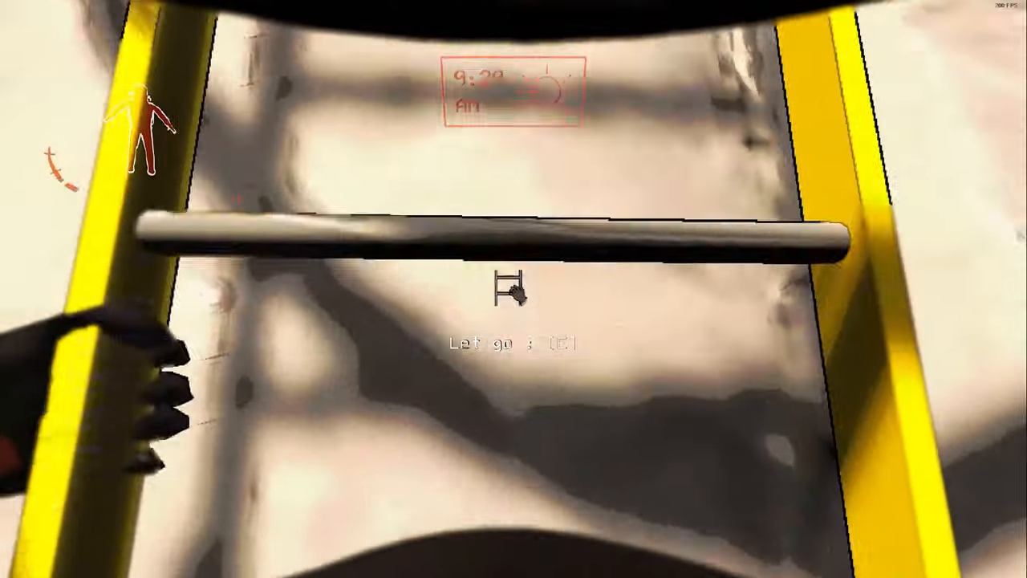
pyautogui.moveTo(514, 289)
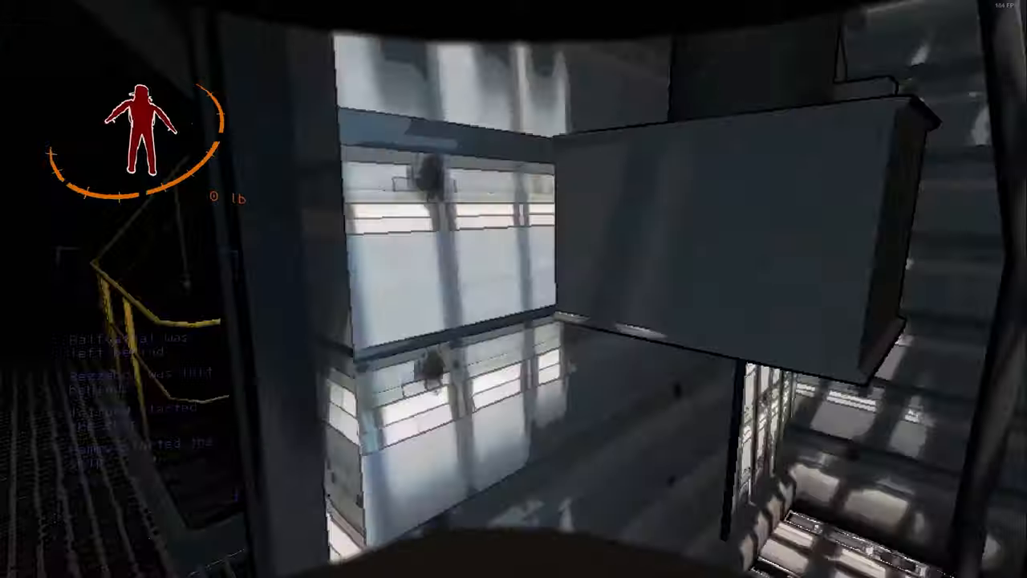
pyautogui.moveTo(513, 289)
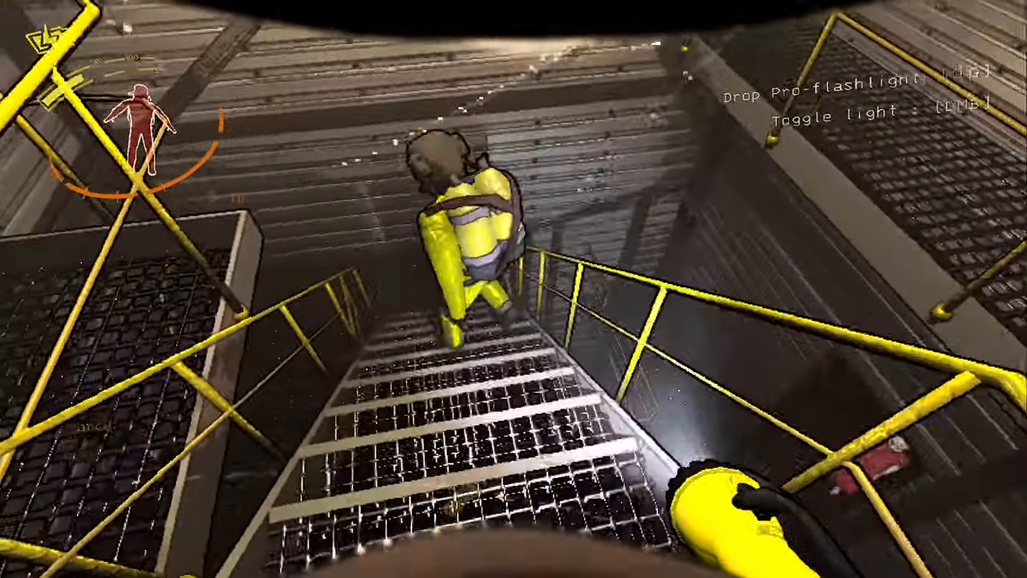
pyautogui.moveTo(514, 289)
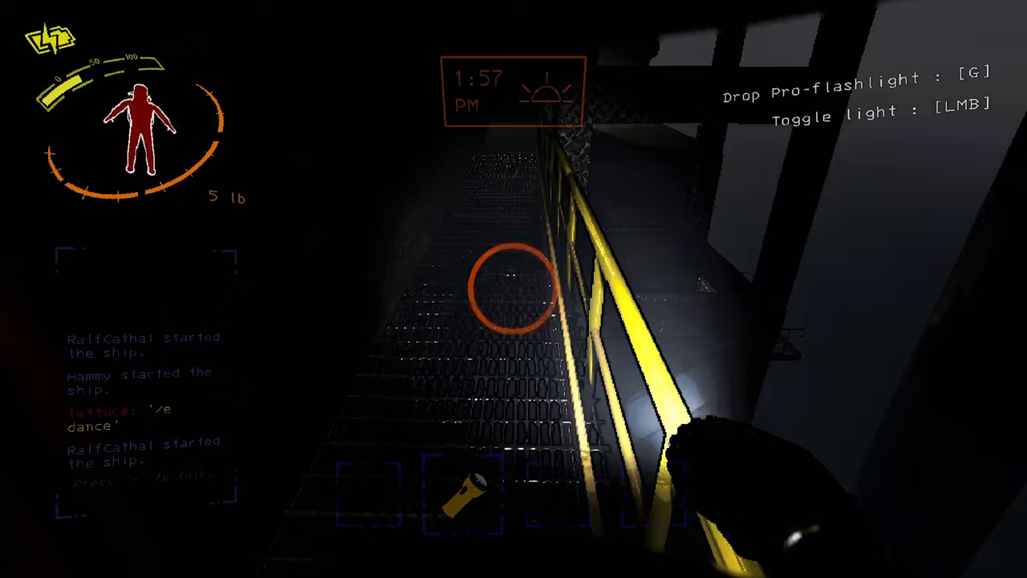
pyautogui.moveTo(513, 289)
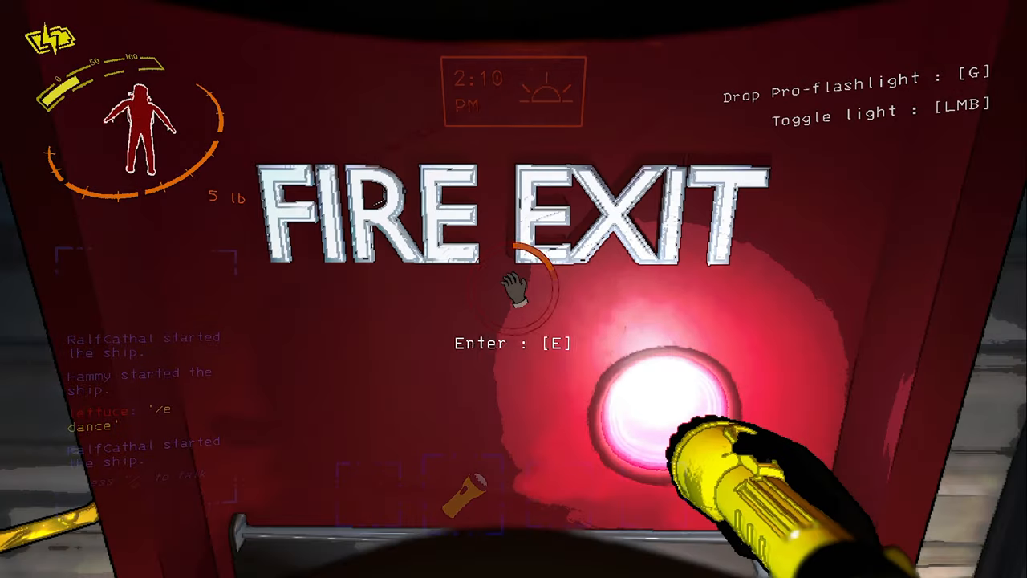
# Go through the Fire Exit door after following the teammate down the stairs.
pyautogui.press('e')
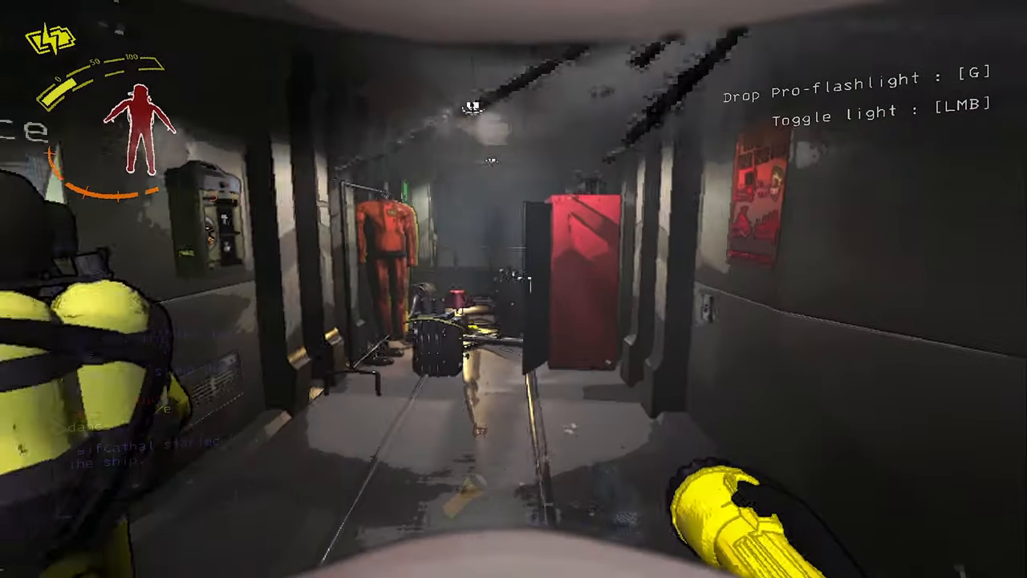
pyautogui.moveTo(321, 289)
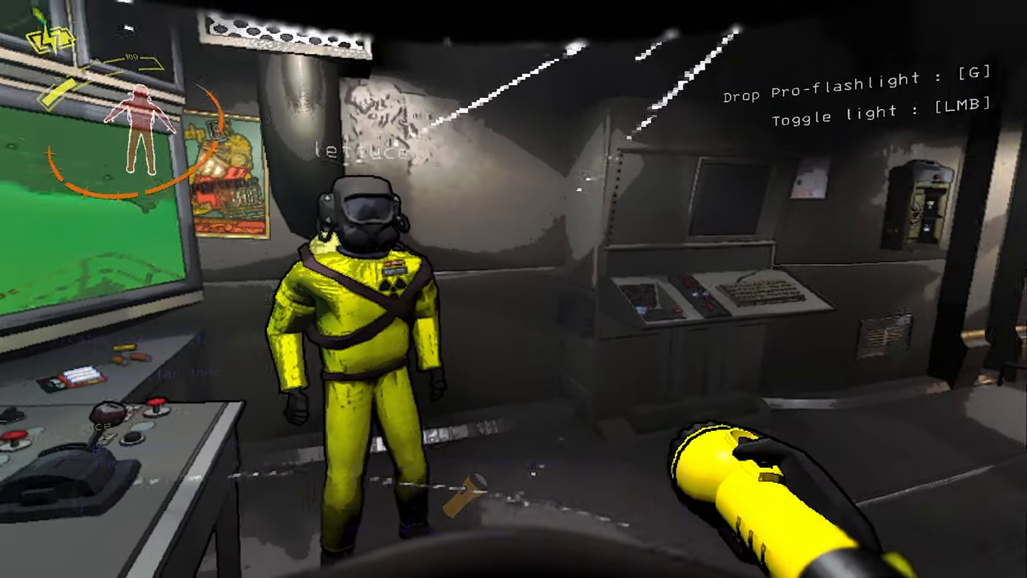
pyautogui.moveTo(514, 289)
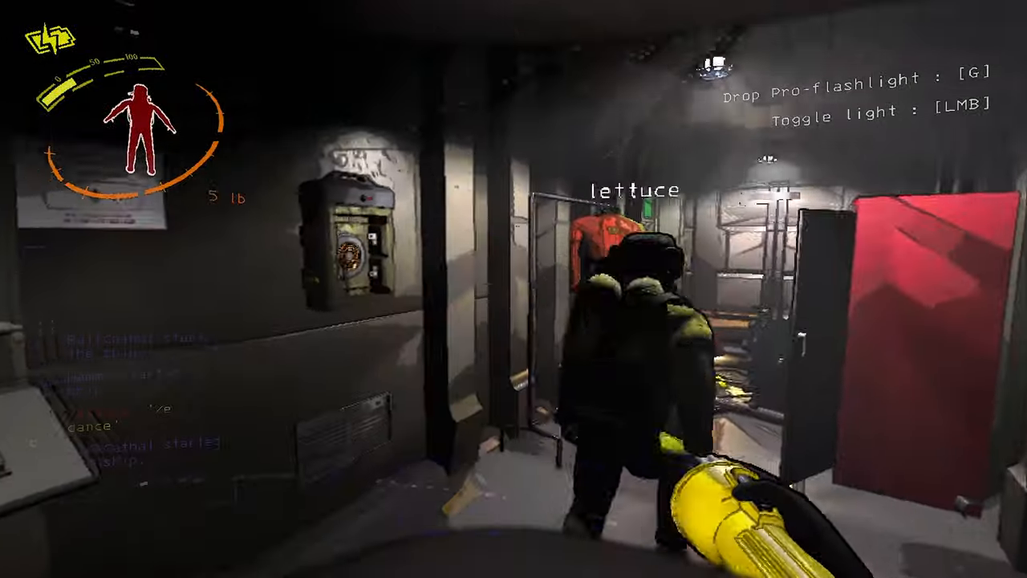
pyautogui.moveTo(514, 289)
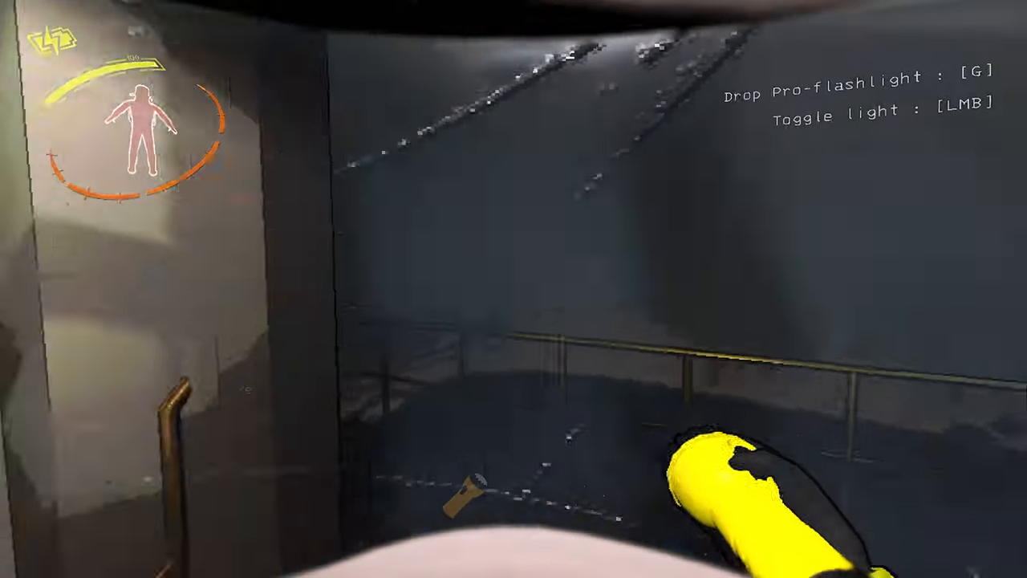
pyautogui.moveTo(513, 289)
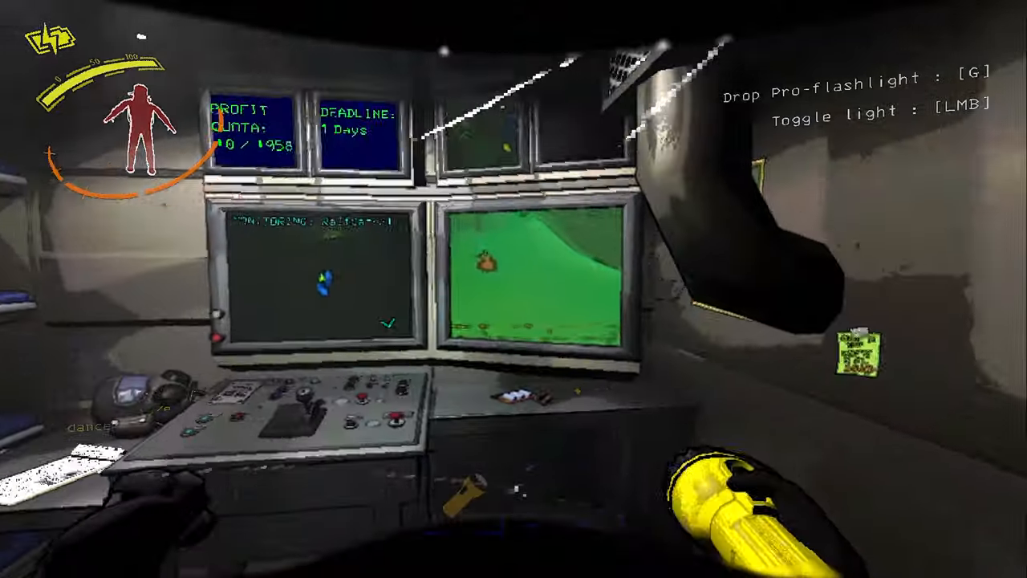
pyautogui.moveTo(514, 289)
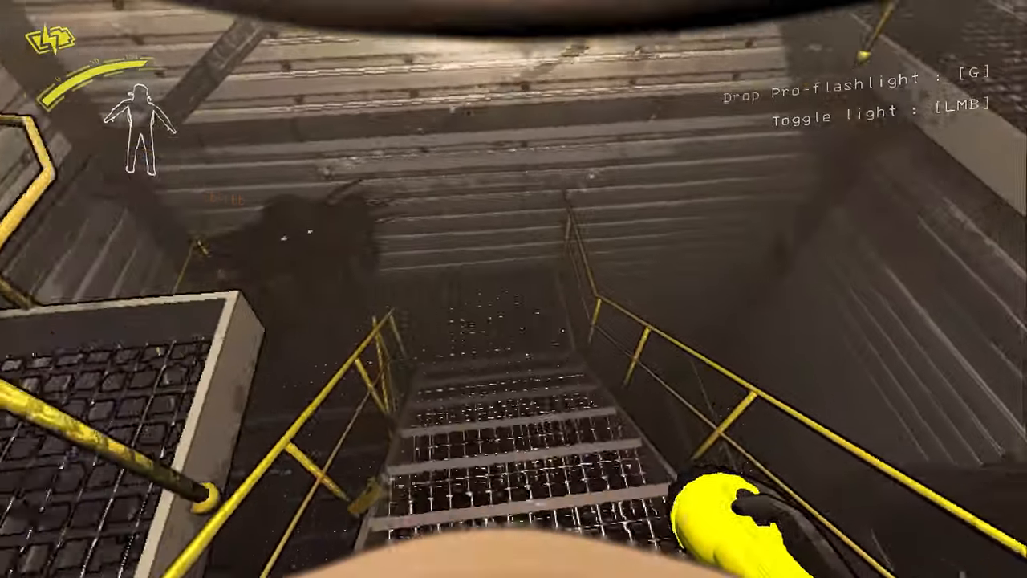
pyautogui.moveTo(514, 289)
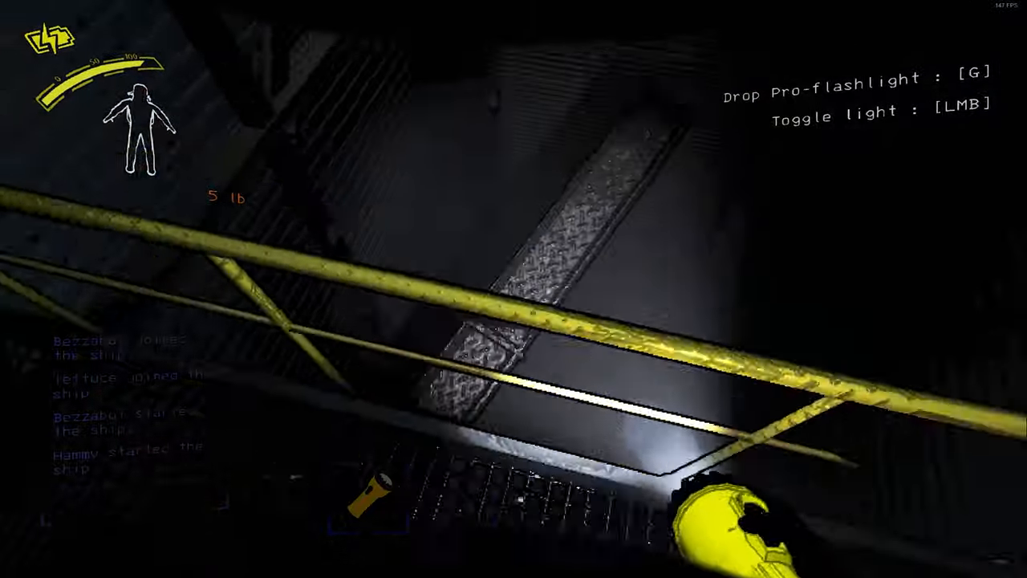
pyautogui.moveTo(513, 289)
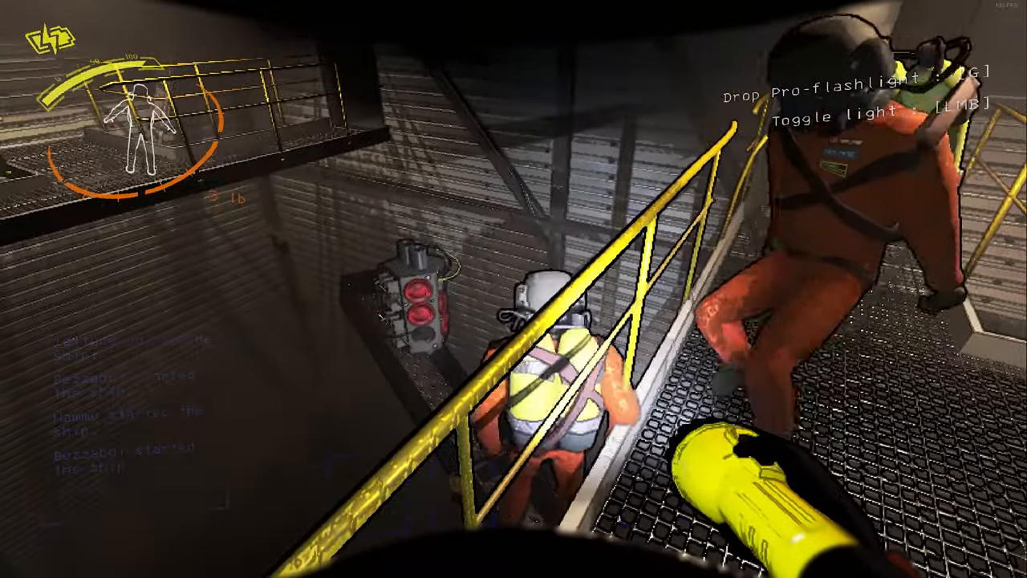
pyautogui.moveTo(514, 289)
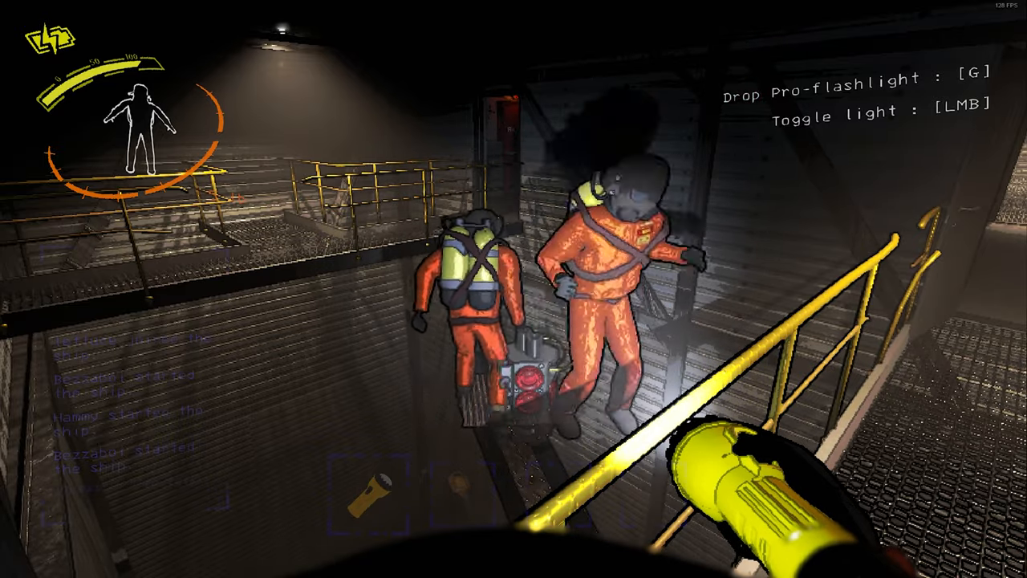
pyautogui.moveTo(513, 289)
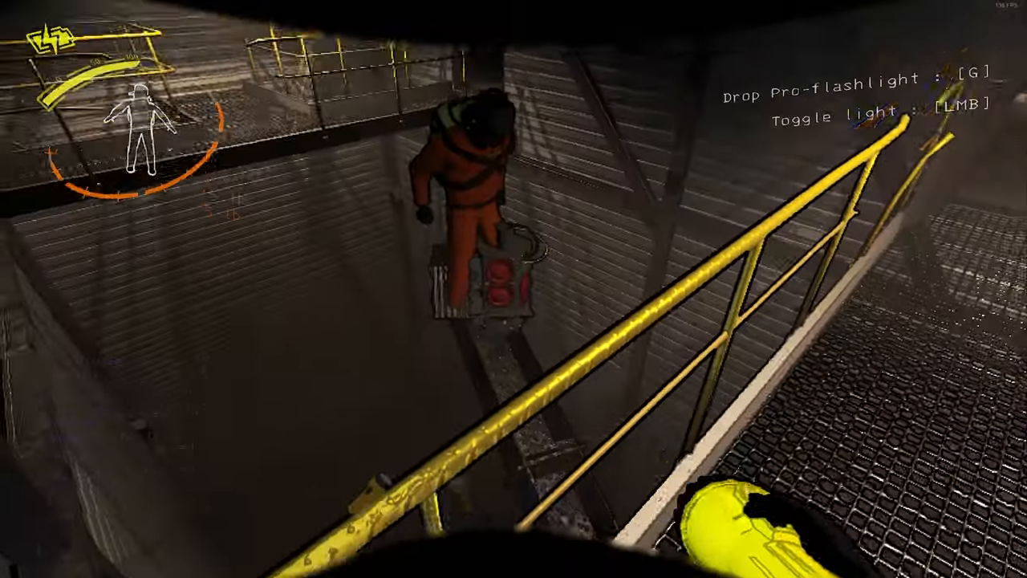
pyautogui.moveTo(513, 289)
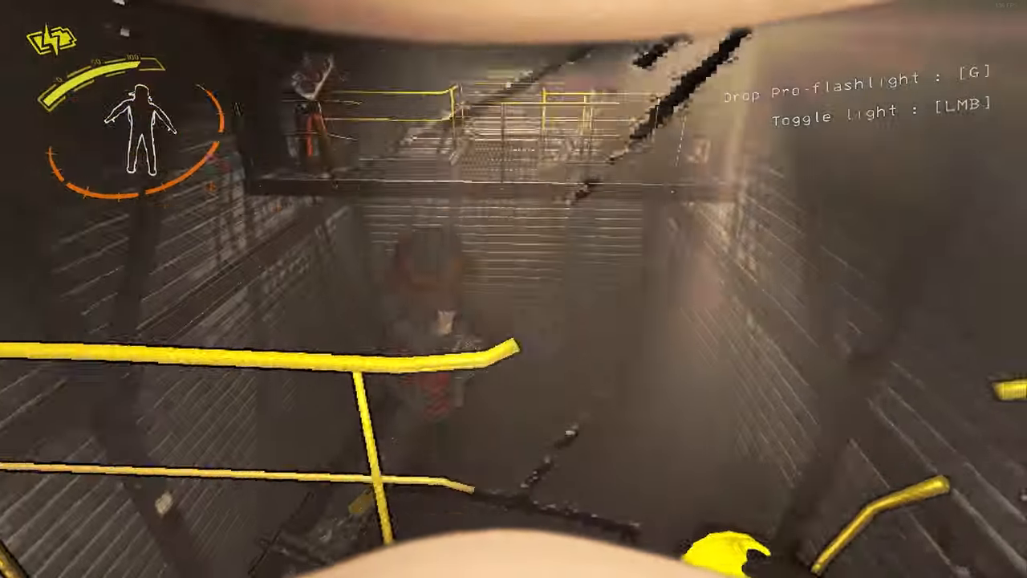